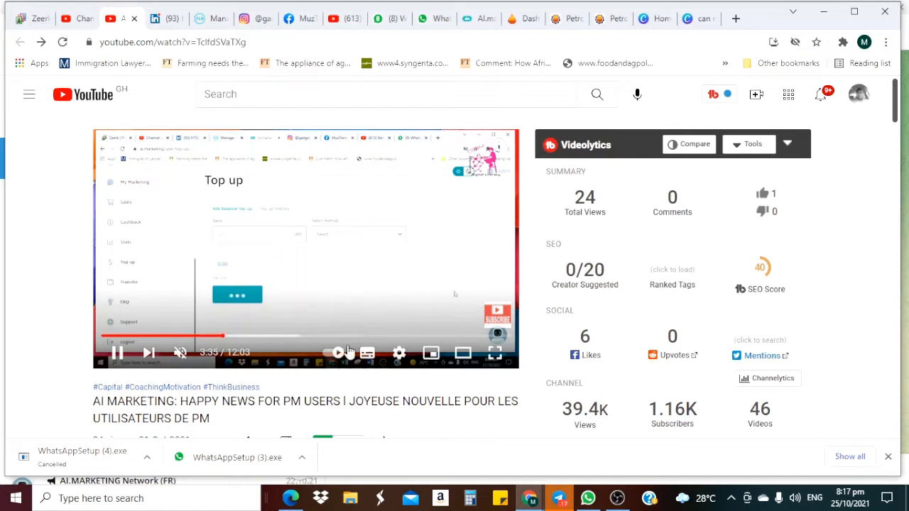
pyautogui.moveTo(367, 352)
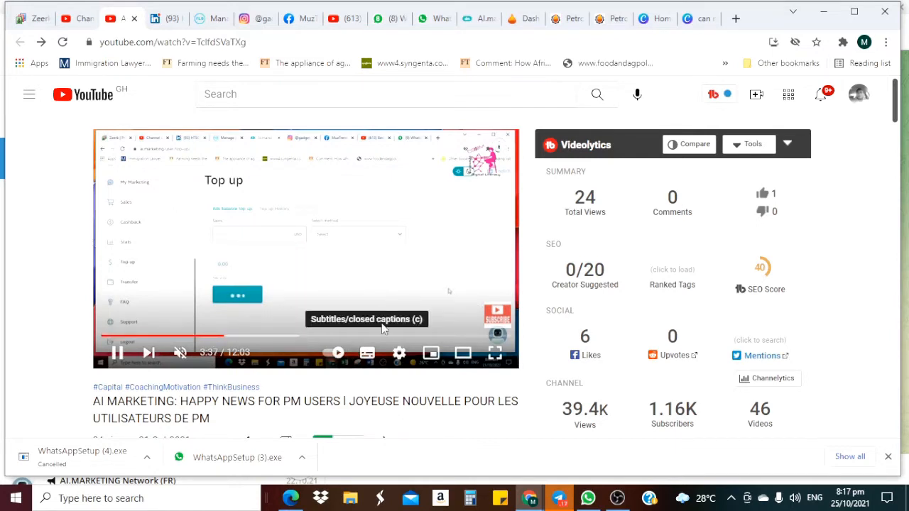
# Enable French auto-generated captions on the AI Marketing video and reach its player settings
pyautogui.click(366, 353)
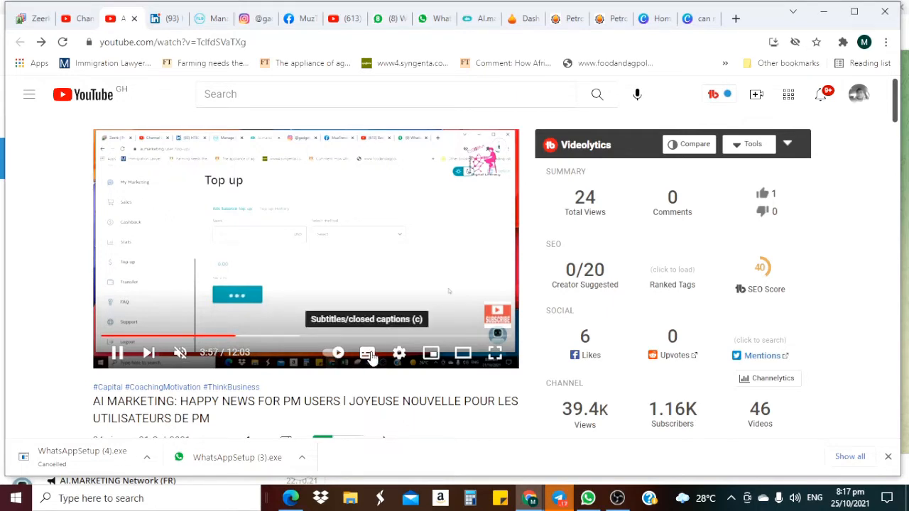
pyautogui.click(368, 352)
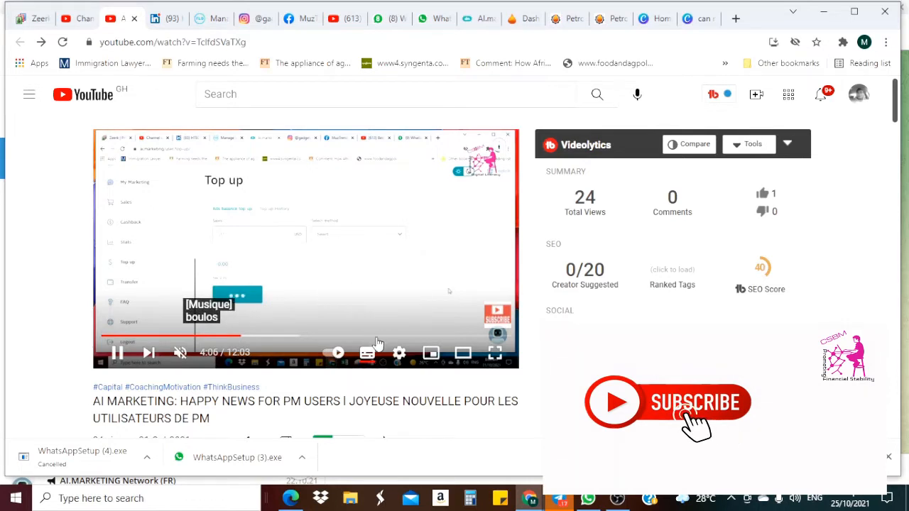
pyautogui.click(399, 352)
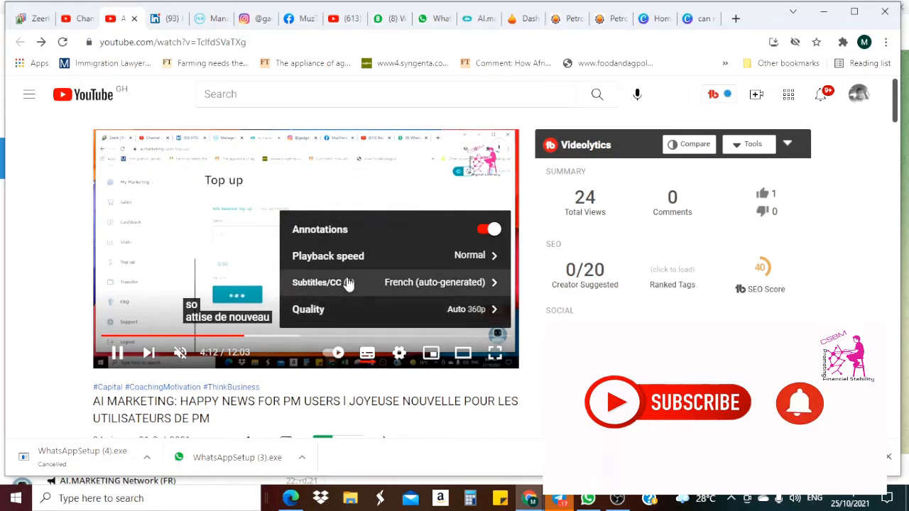
pyautogui.scroll(-3)
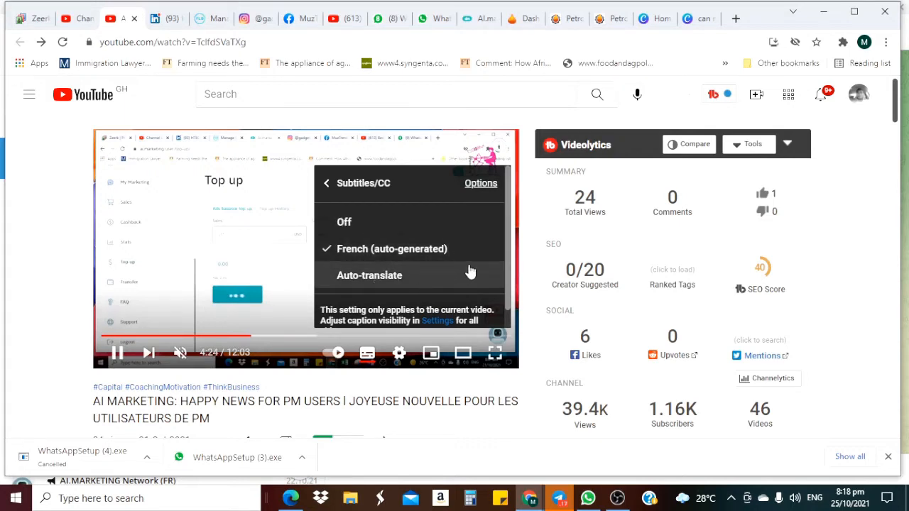
pyautogui.moveTo(391, 281)
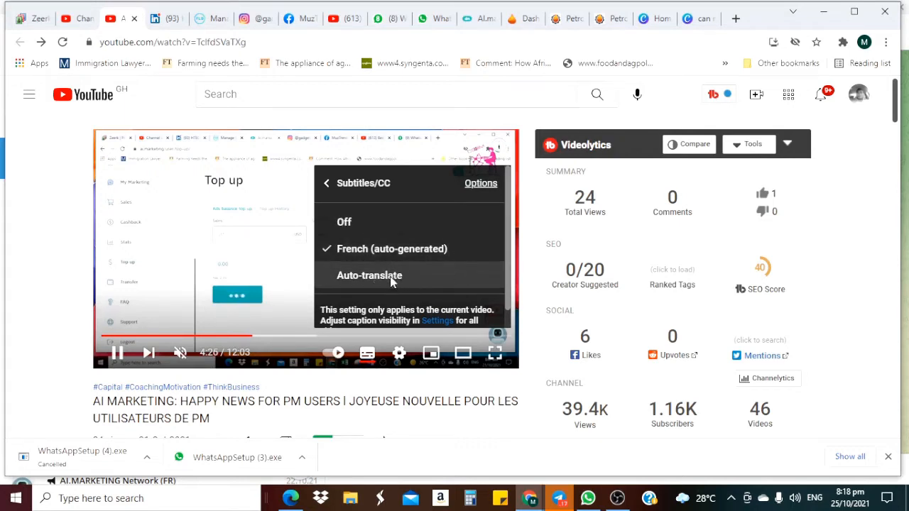
pyautogui.click(369, 275)
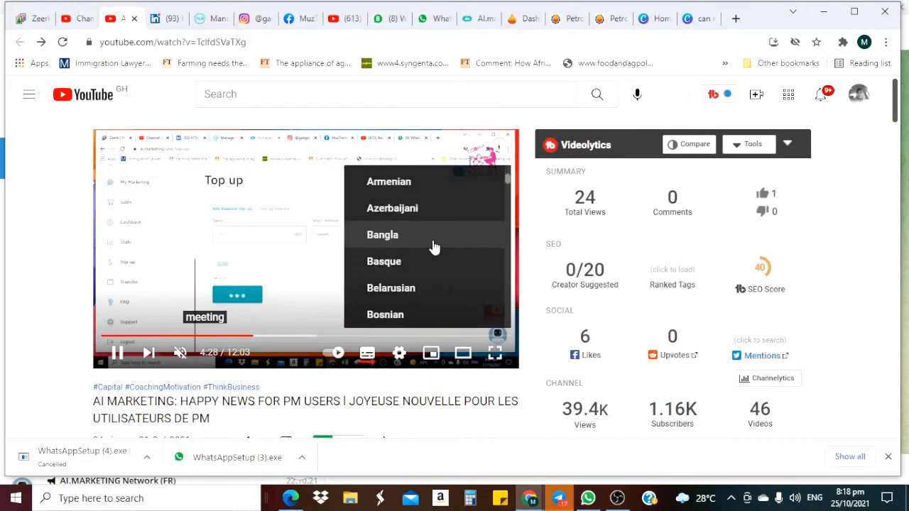
pyautogui.scroll(-3)
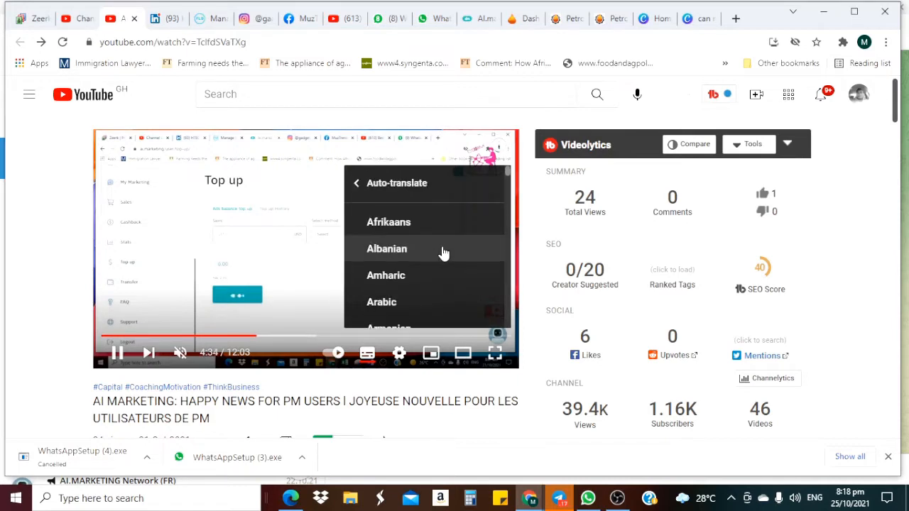
pyautogui.moveTo(438, 242)
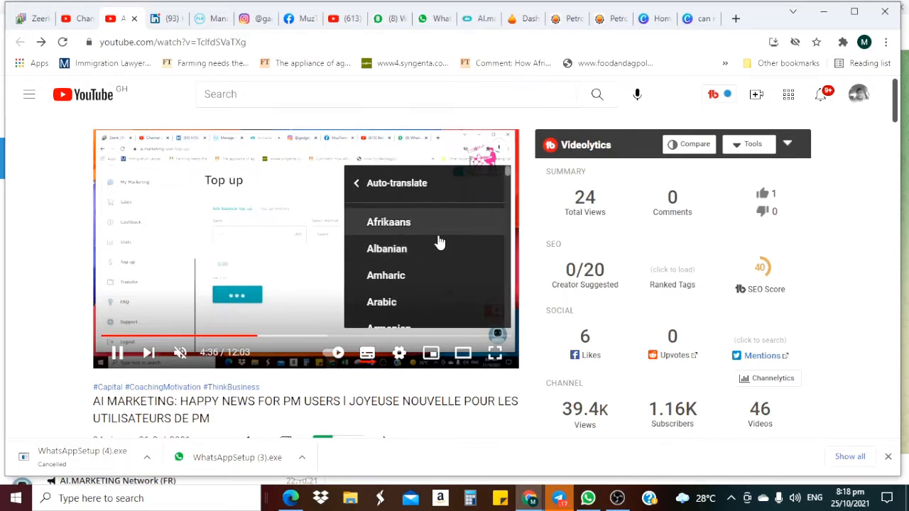
pyautogui.scroll(-3)
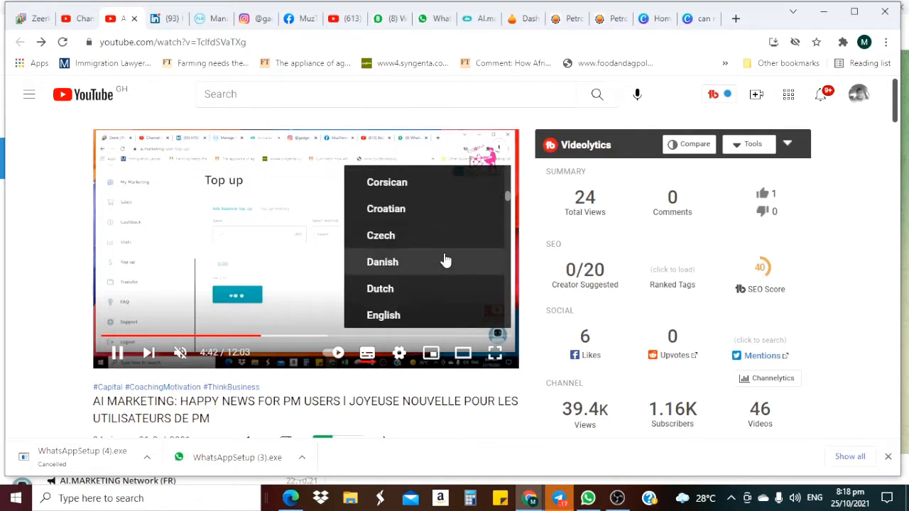
pyautogui.scroll(-3)
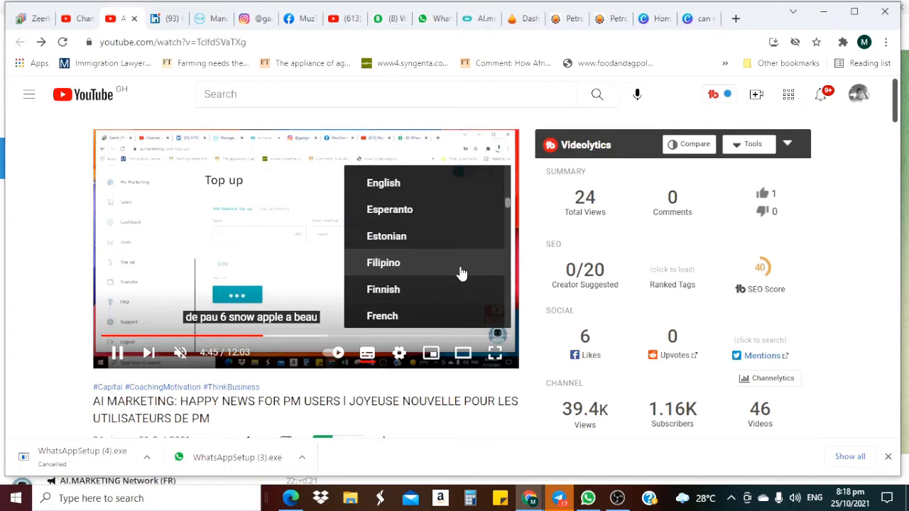
pyautogui.scroll(-3)
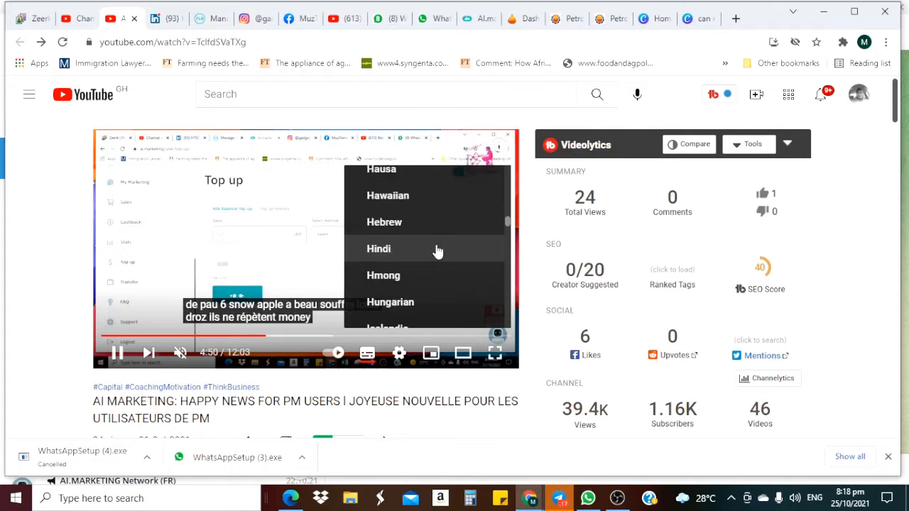
pyautogui.scroll(-3)
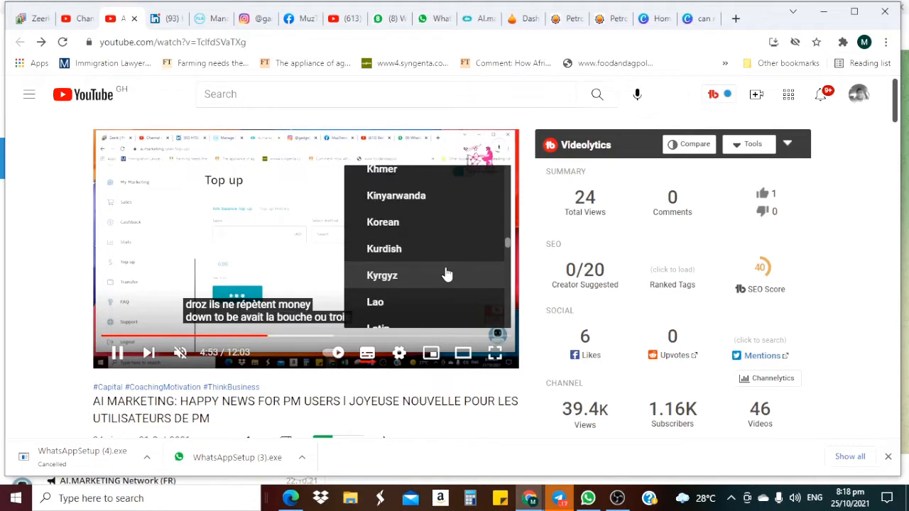
pyautogui.scroll(-3)
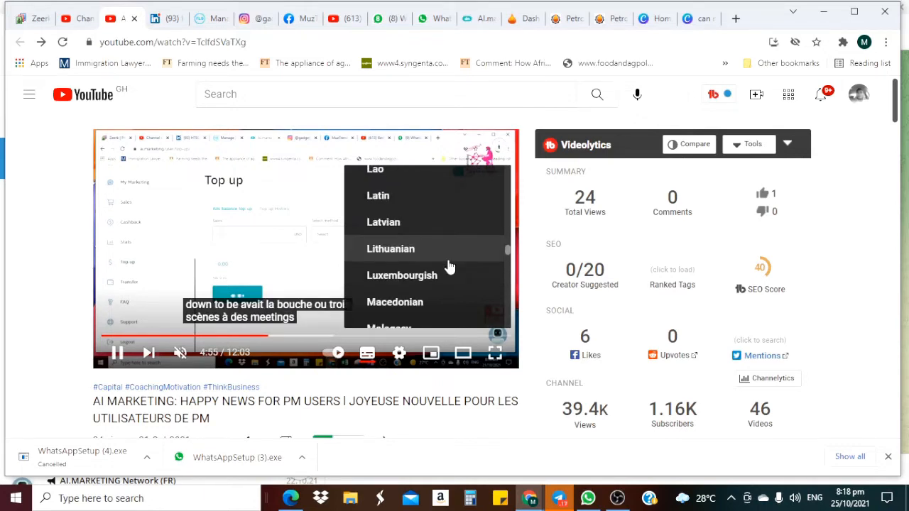
pyautogui.scroll(-3)
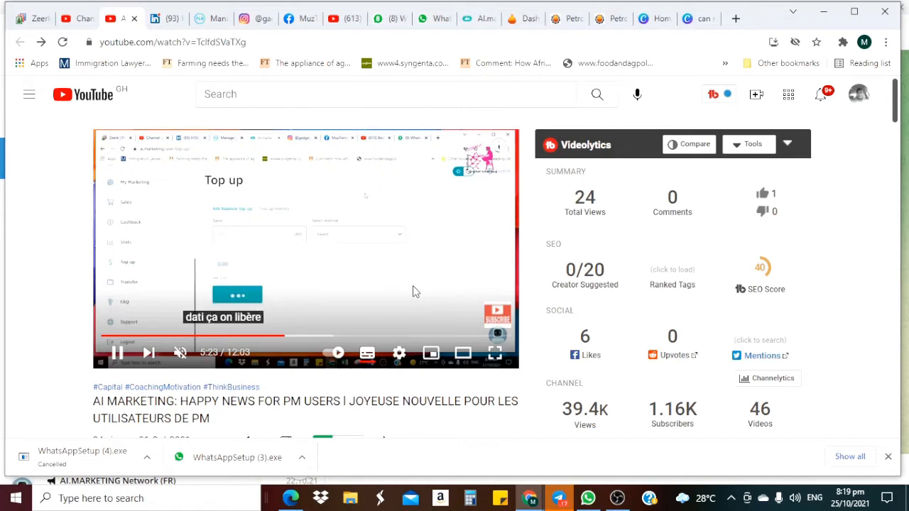
pyautogui.moveTo(367, 352)
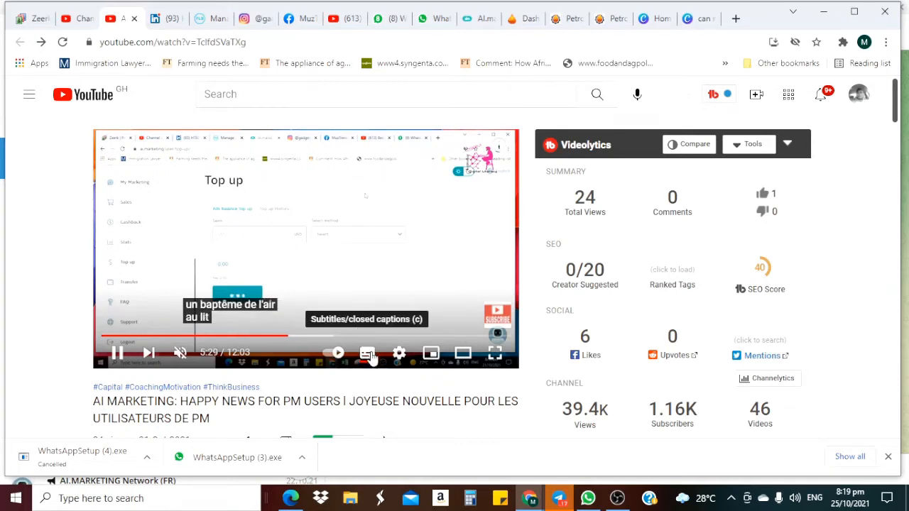
pyautogui.moveTo(368, 363)
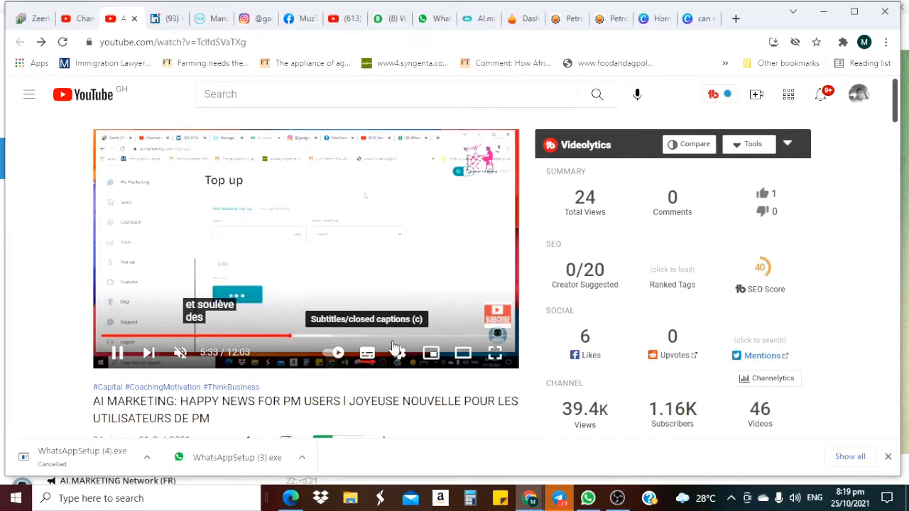
pyautogui.moveTo(399, 352)
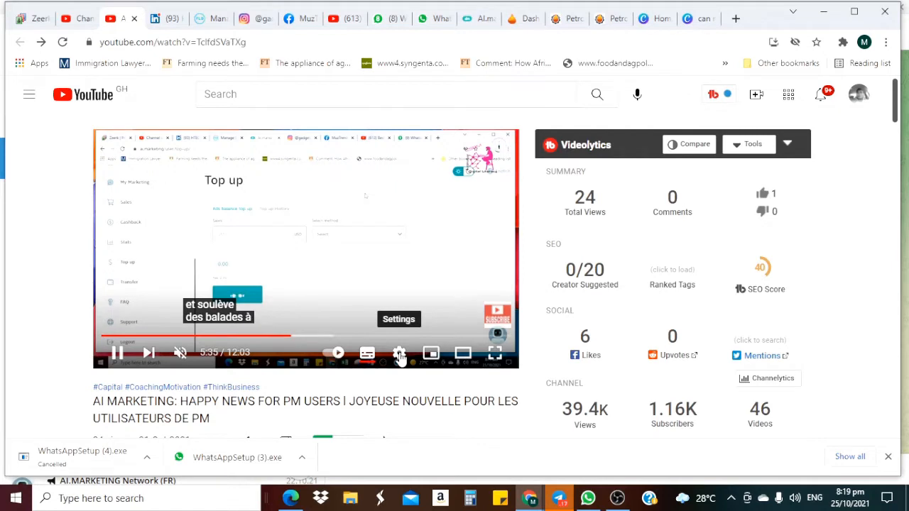
# Browse the Auto-translate language list under Subtitles/CC in the player settings
pyautogui.click(399, 352)
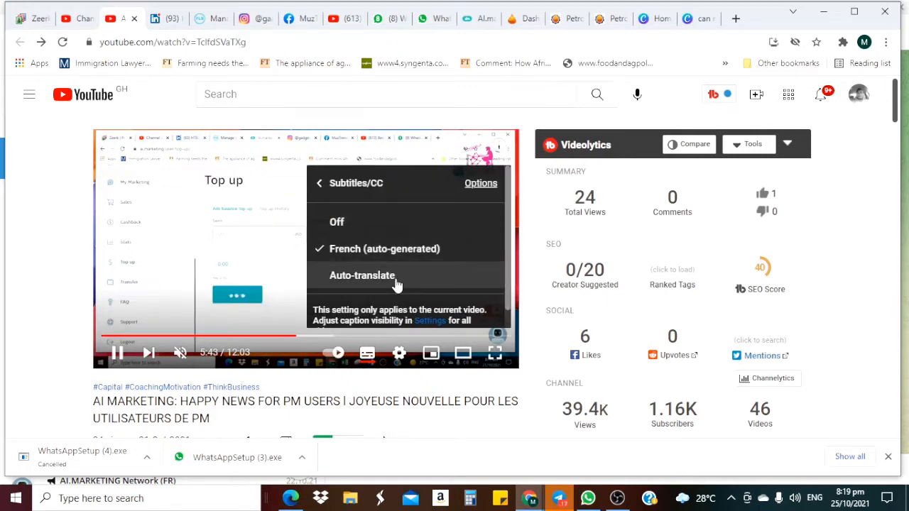
pyautogui.click(362, 276)
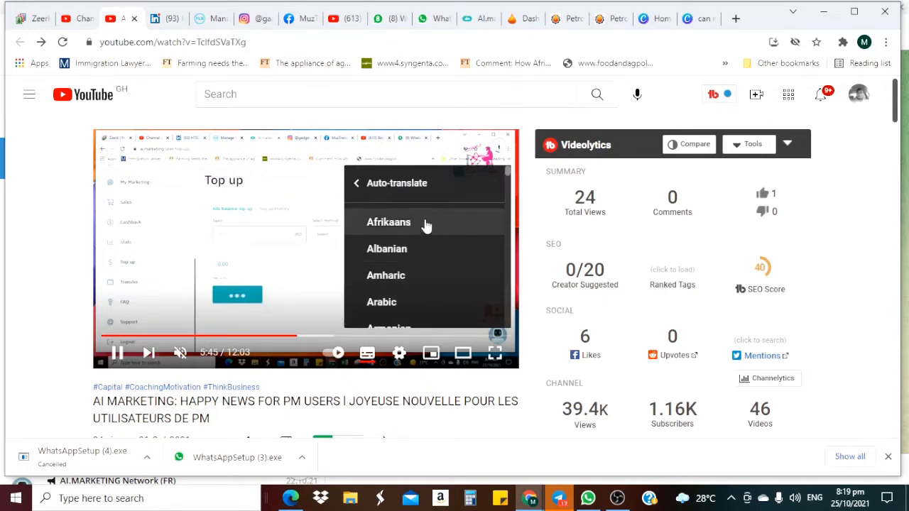
pyautogui.scroll(-3)
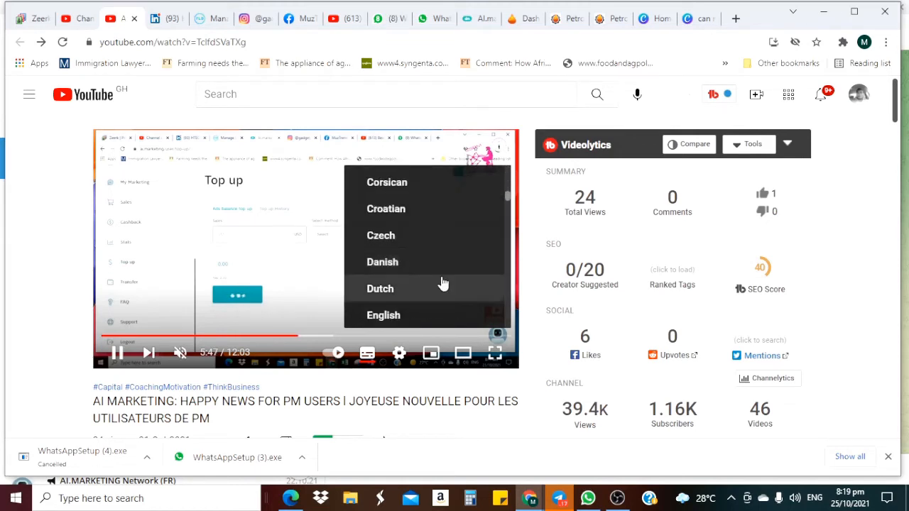
pyautogui.scroll(3)
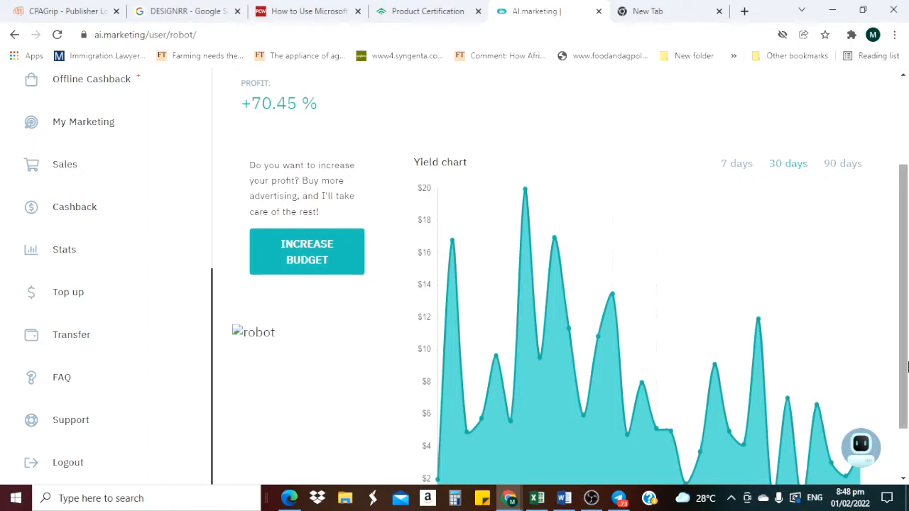
pyautogui.moveTo(858, 253)
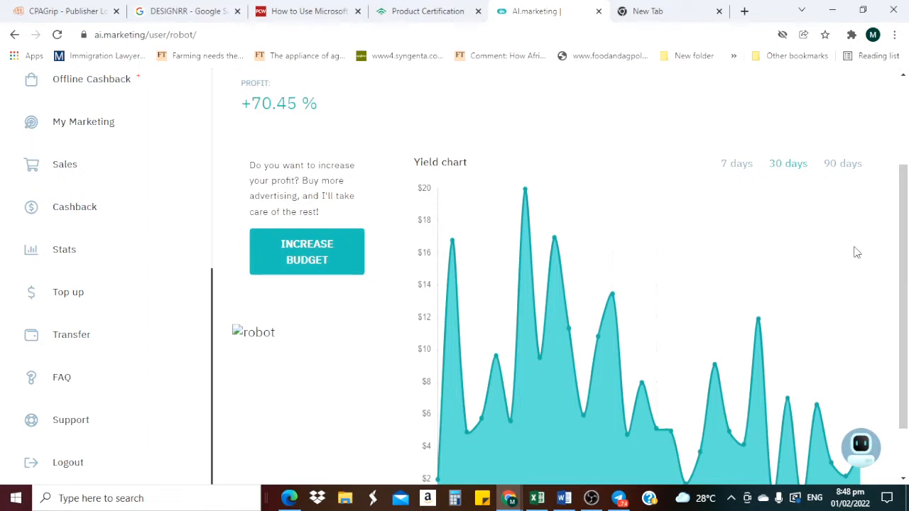
# Scroll down the robot page to the 30-day Yield chart spanning 27.12 to 23.01
pyautogui.scroll(-3)
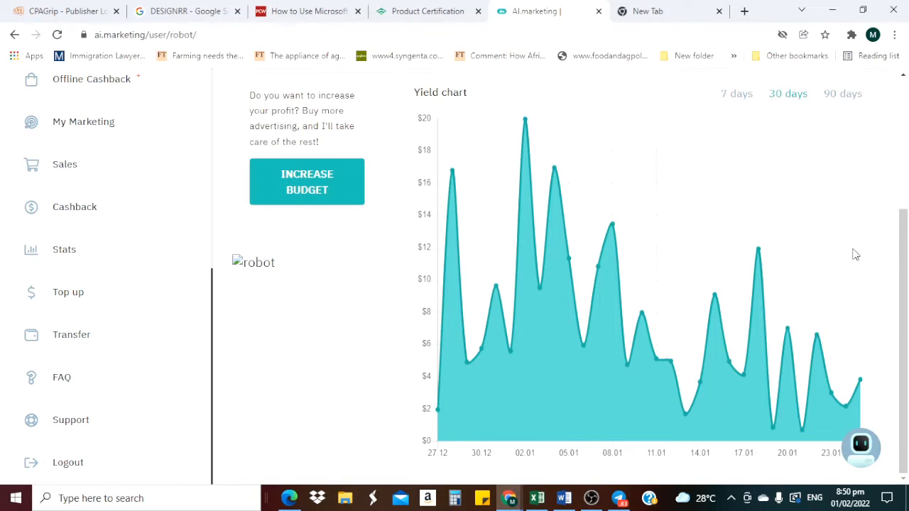
pyautogui.moveTo(860, 248)
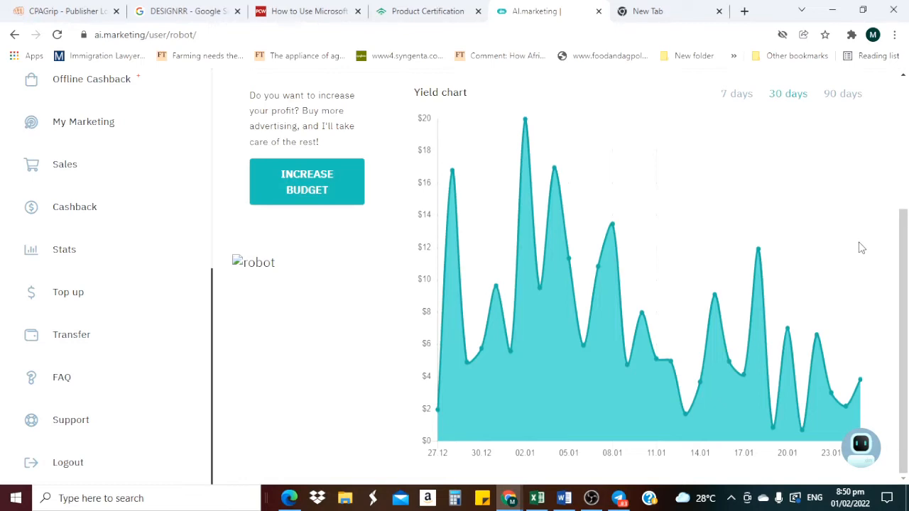
pyautogui.moveTo(864, 247)
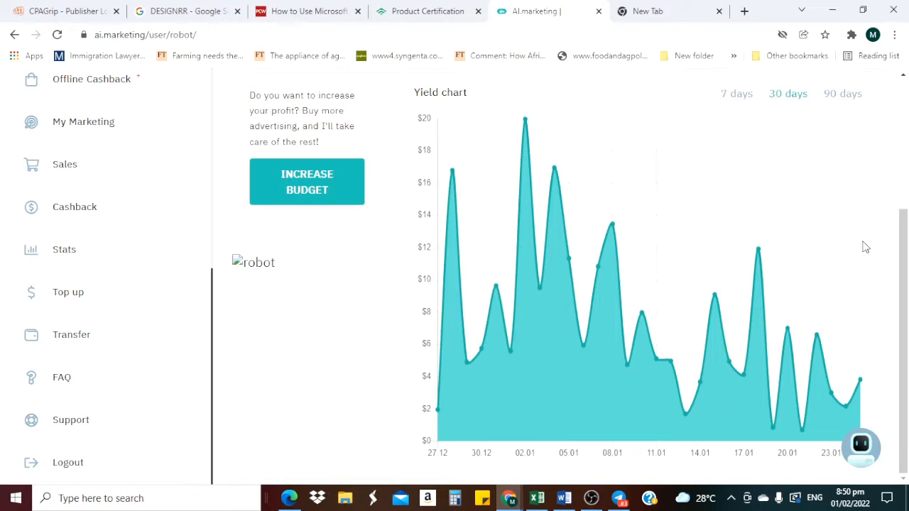
pyautogui.moveTo(875, 241)
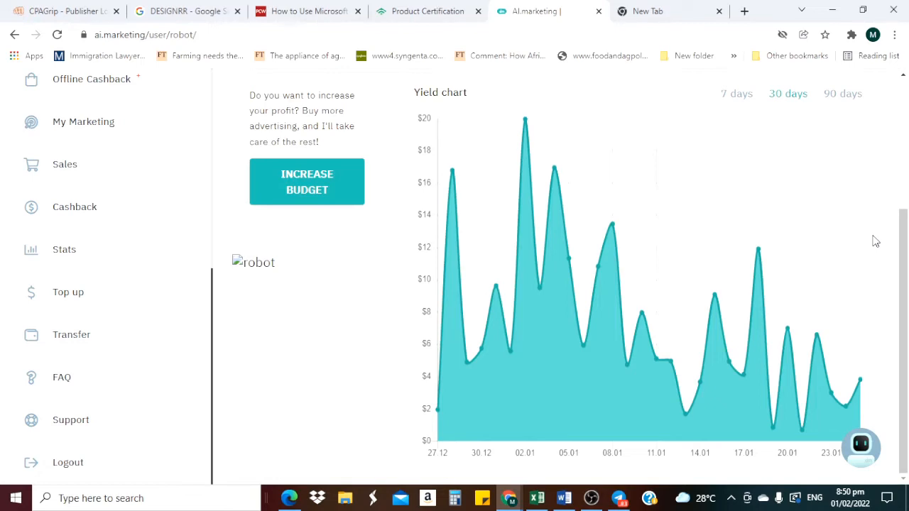
pyautogui.moveTo(724, 202)
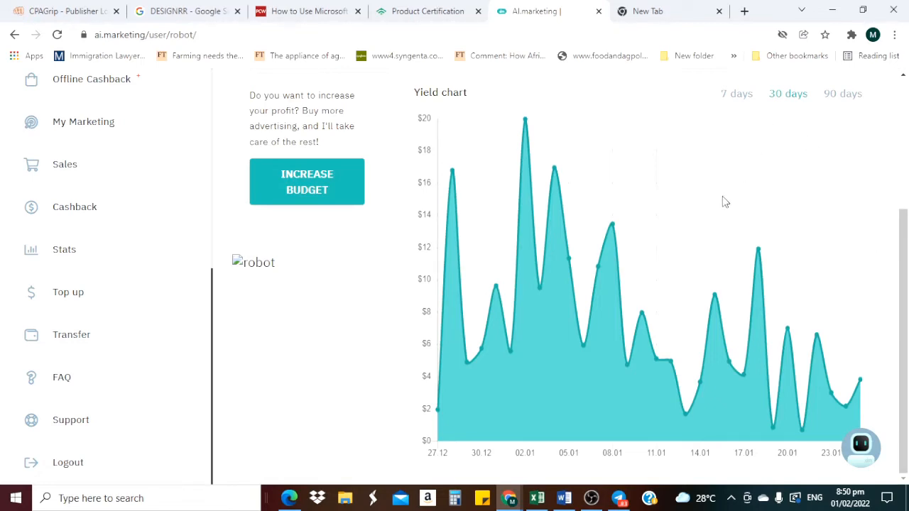
pyautogui.moveTo(744, 204)
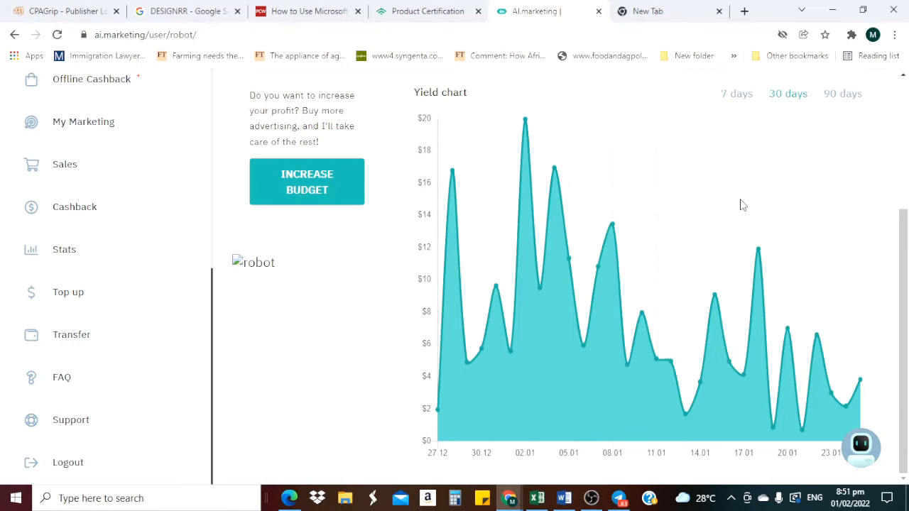
pyautogui.moveTo(761, 216)
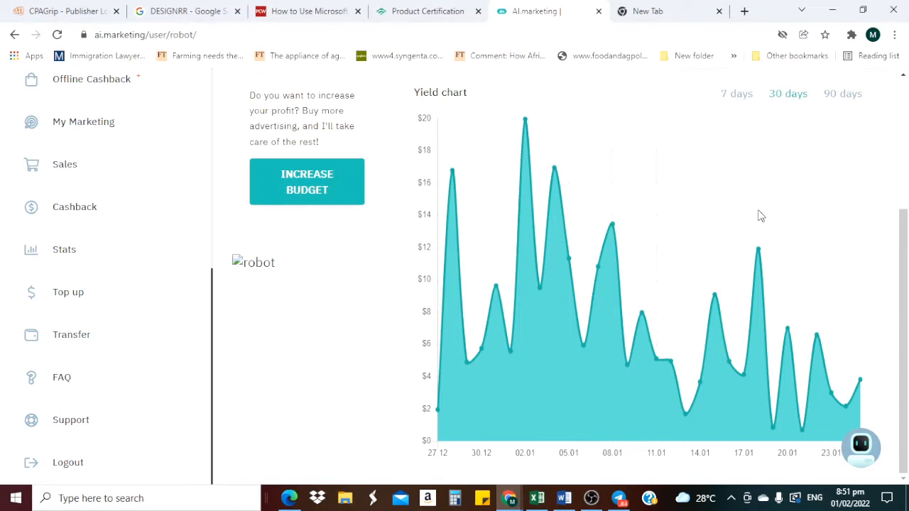
pyautogui.moveTo(648, 392)
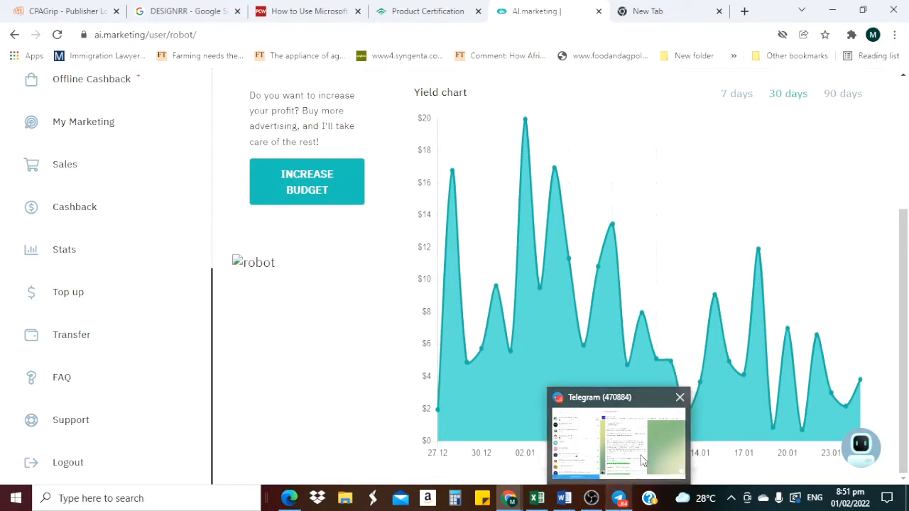
# Switch to Telegram Desktop showing the AI MARKETING SUPPORT EN group chat
pyautogui.click(618, 440)
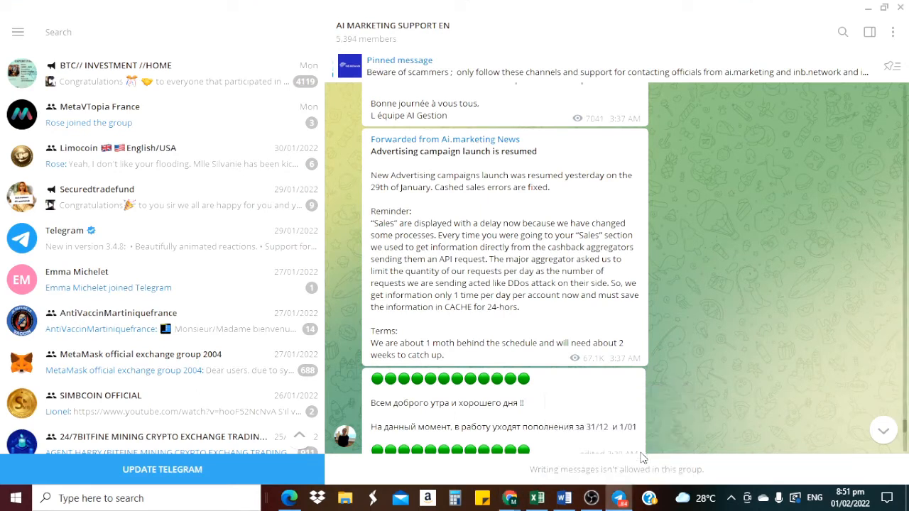
pyautogui.moveTo(565, 348)
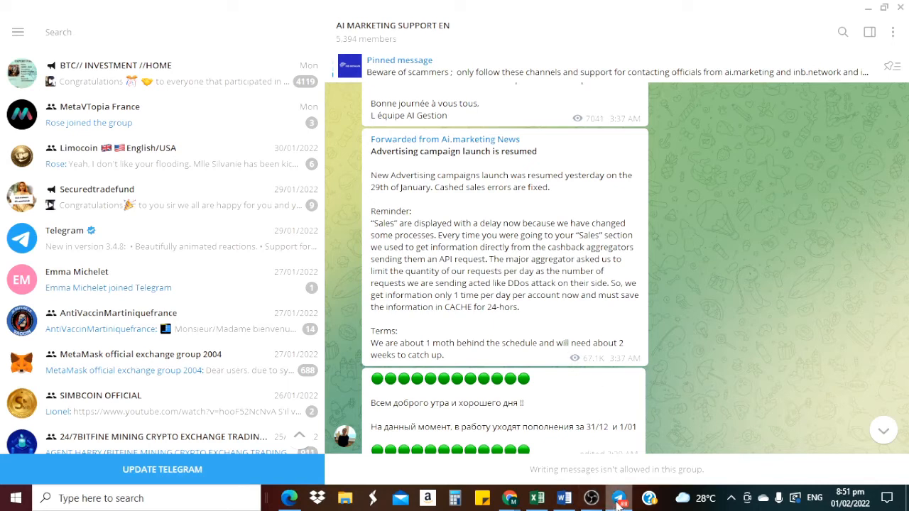
pyautogui.moveTo(656, 272)
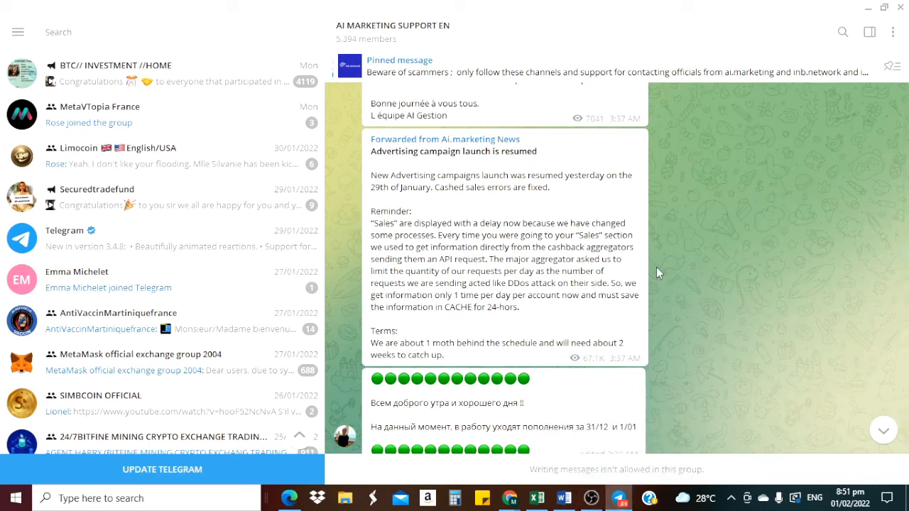
pyautogui.moveTo(490, 210)
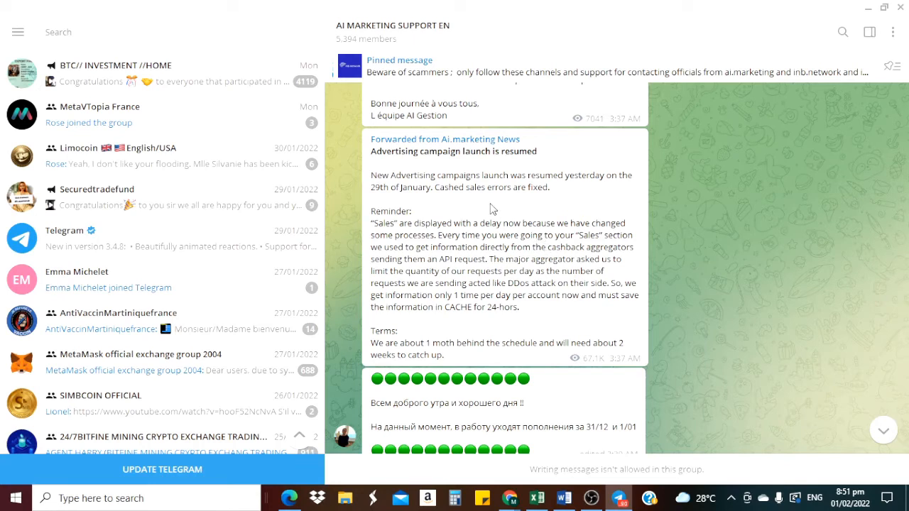
pyautogui.moveTo(594, 210)
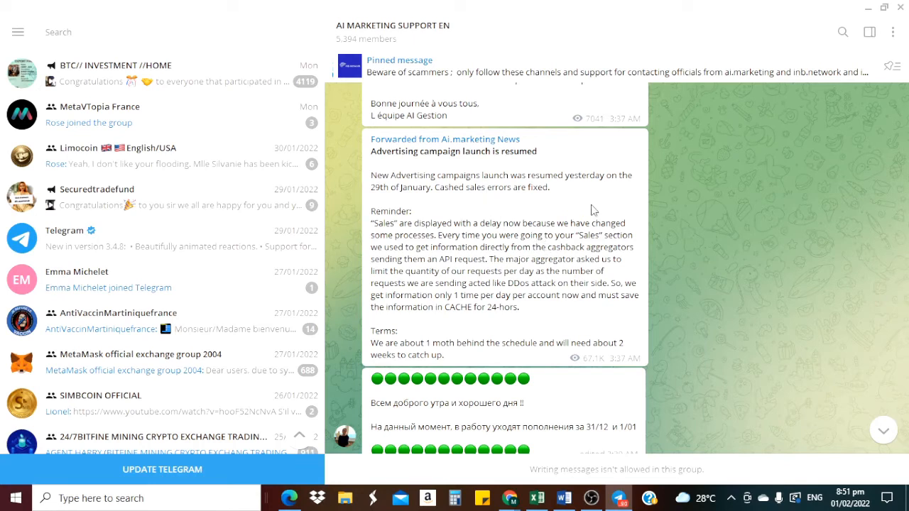
pyautogui.moveTo(602, 198)
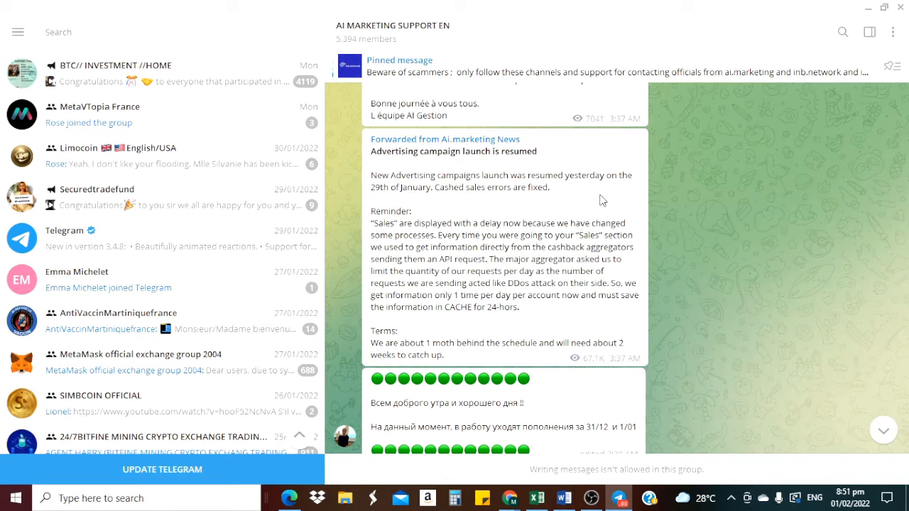
pyautogui.moveTo(433, 183)
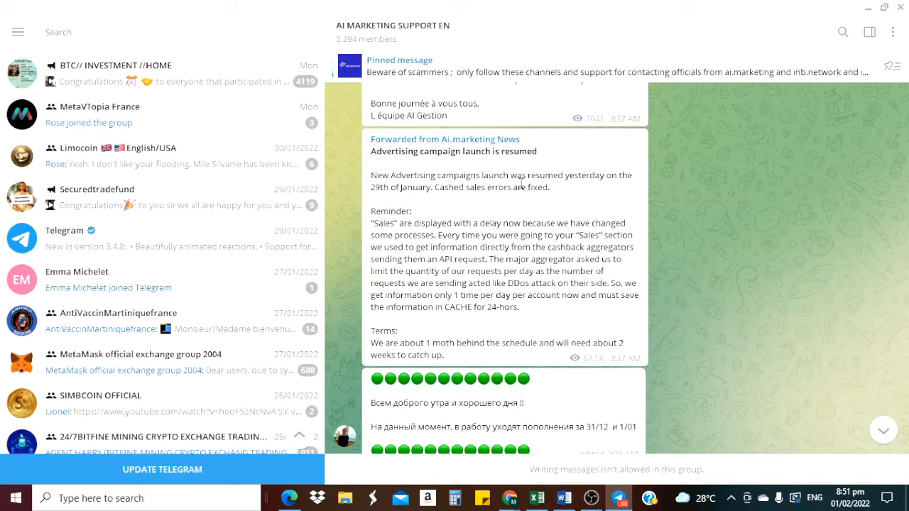
pyautogui.moveTo(458, 193)
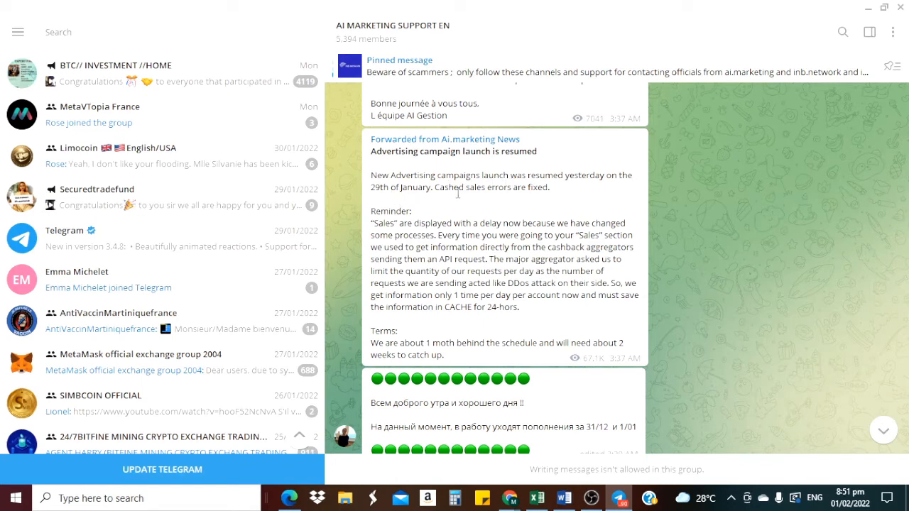
pyautogui.moveTo(472, 202)
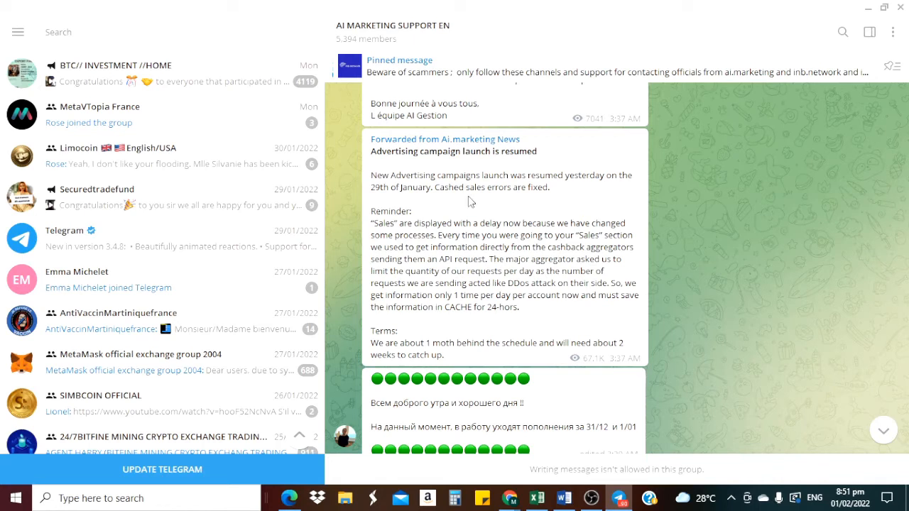
pyautogui.moveTo(411, 236)
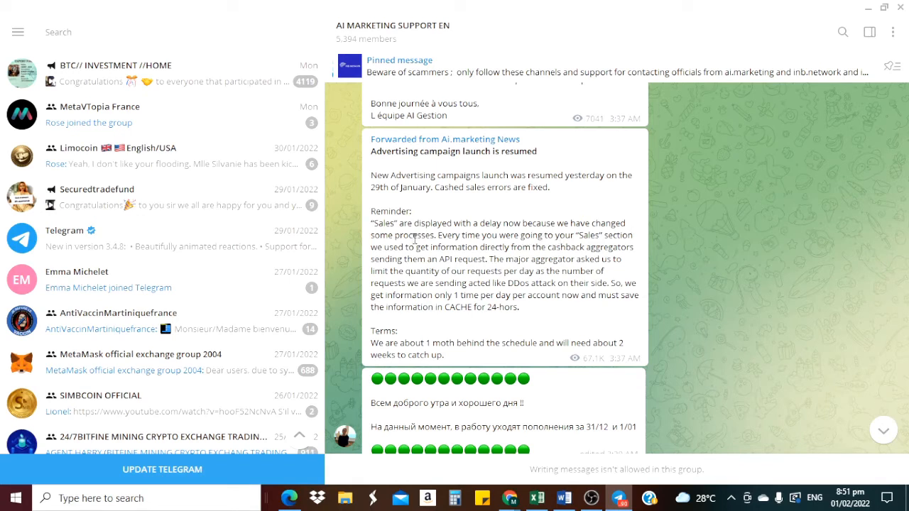
pyautogui.moveTo(450, 304)
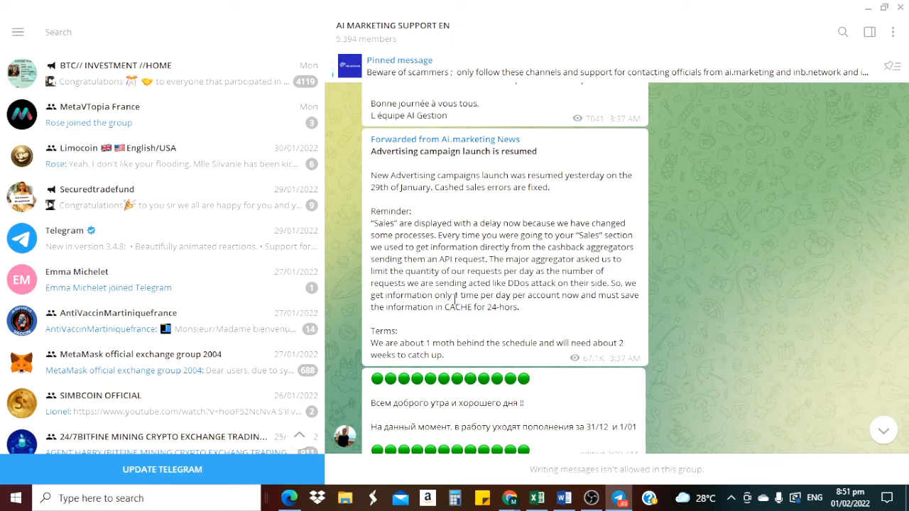
pyautogui.moveTo(561, 293)
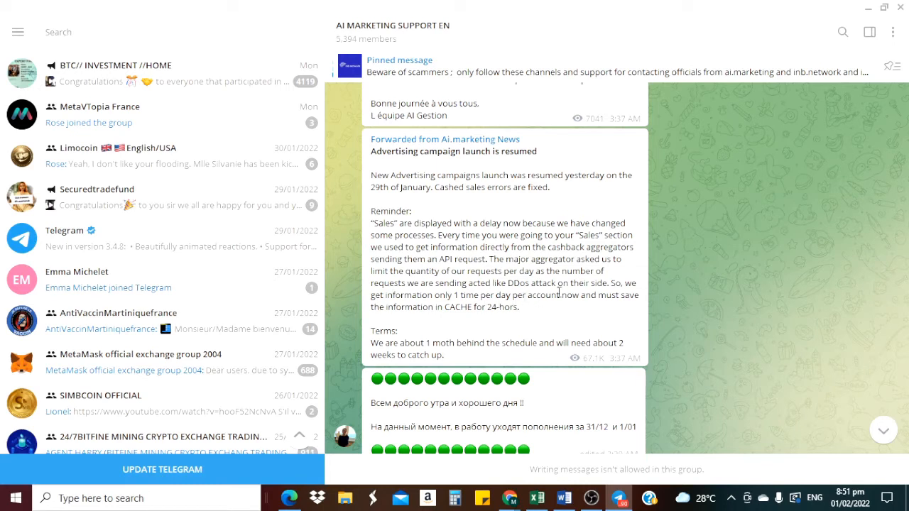
pyautogui.moveTo(494, 328)
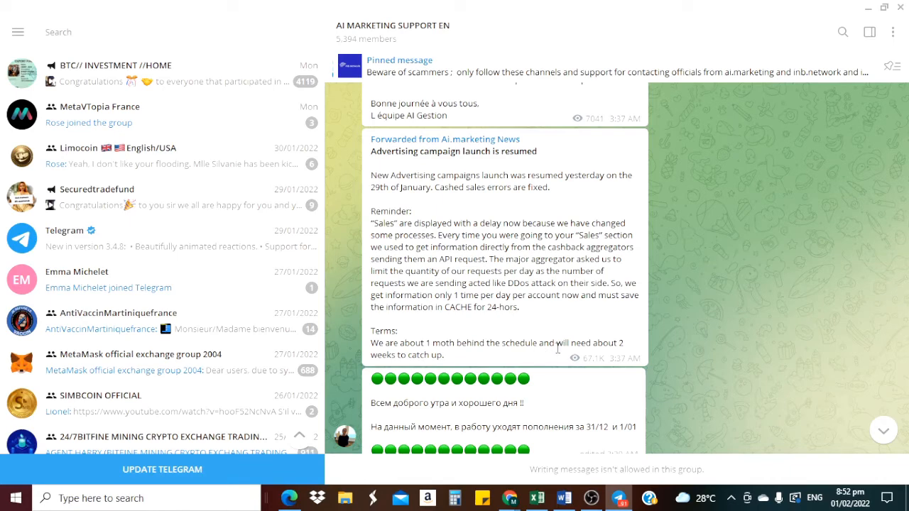
# Scroll the support group chat down to the 'Unprocessed withdrawal orders refund' forwarded message
pyautogui.scroll(-3)
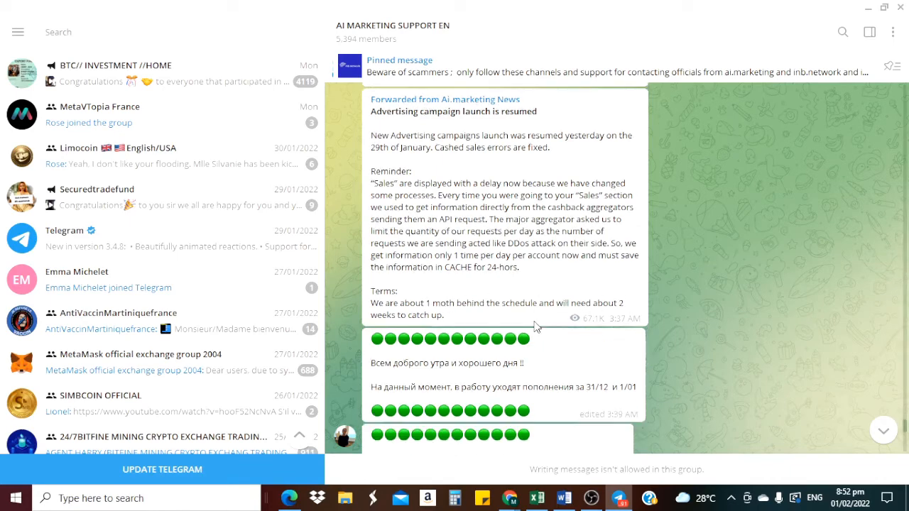
pyautogui.scroll(-3)
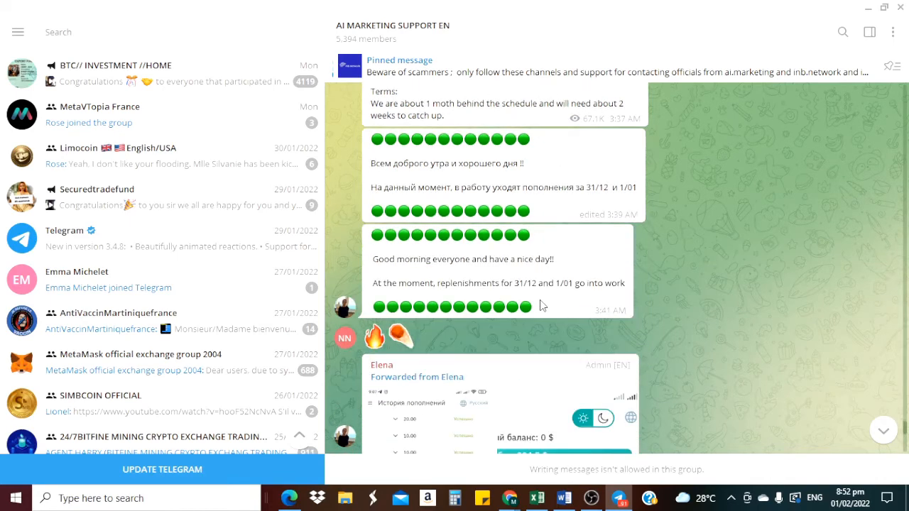
pyautogui.scroll(-3)
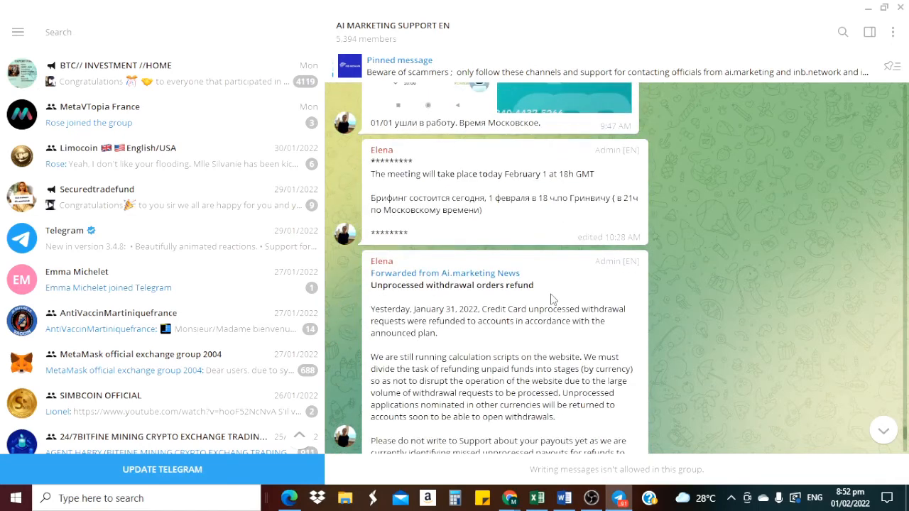
pyautogui.scroll(-3)
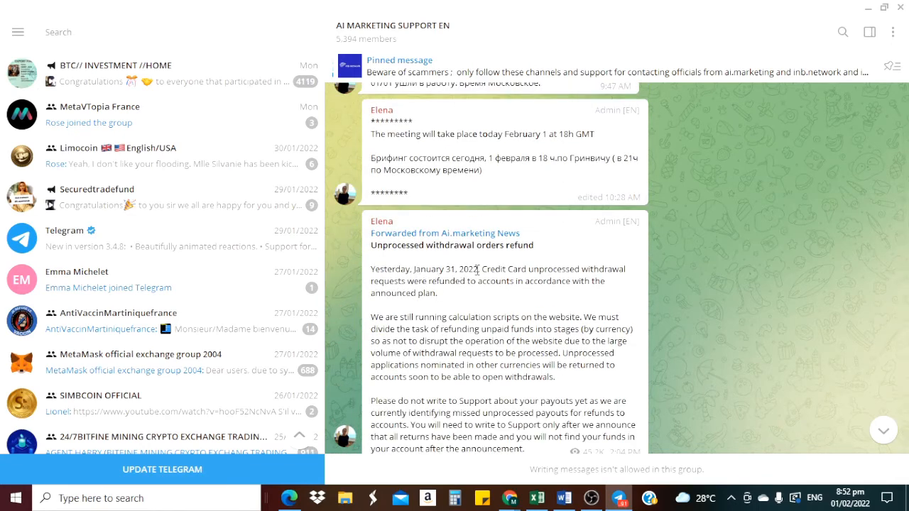
pyautogui.moveTo(382, 281)
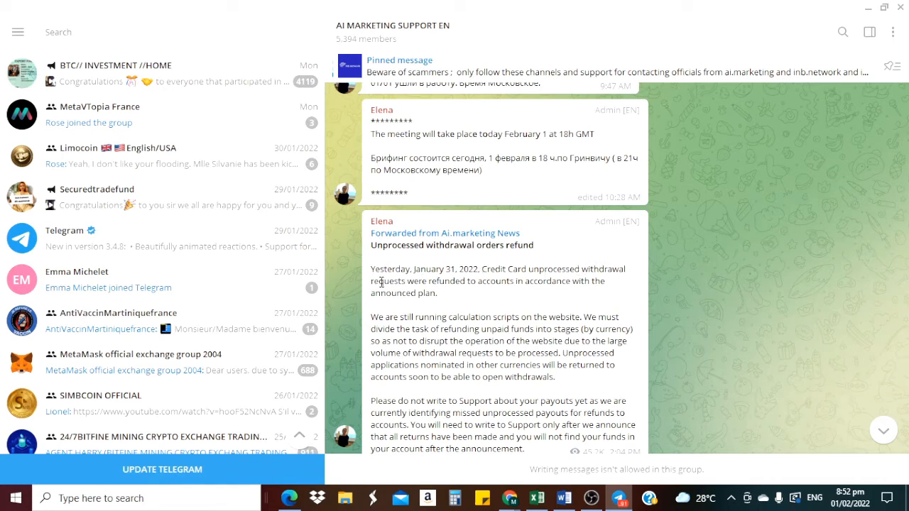
pyautogui.moveTo(516, 287)
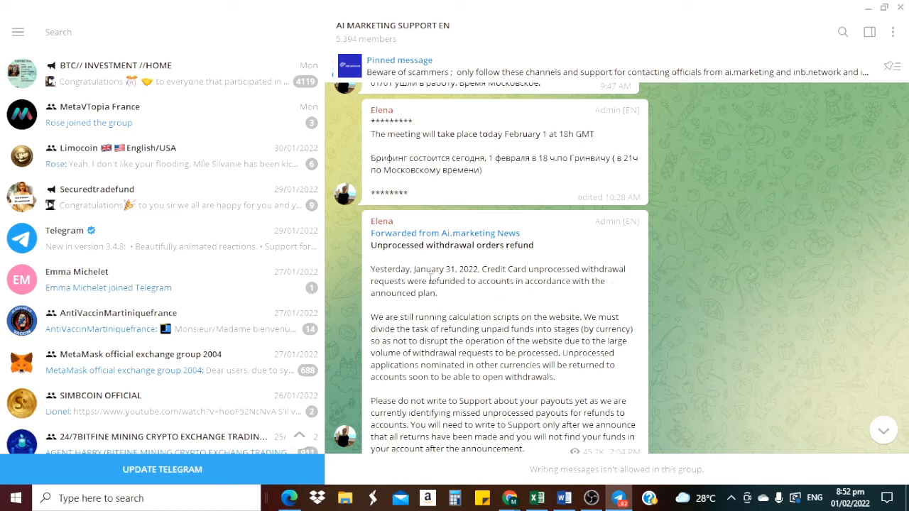
pyautogui.moveTo(436, 315)
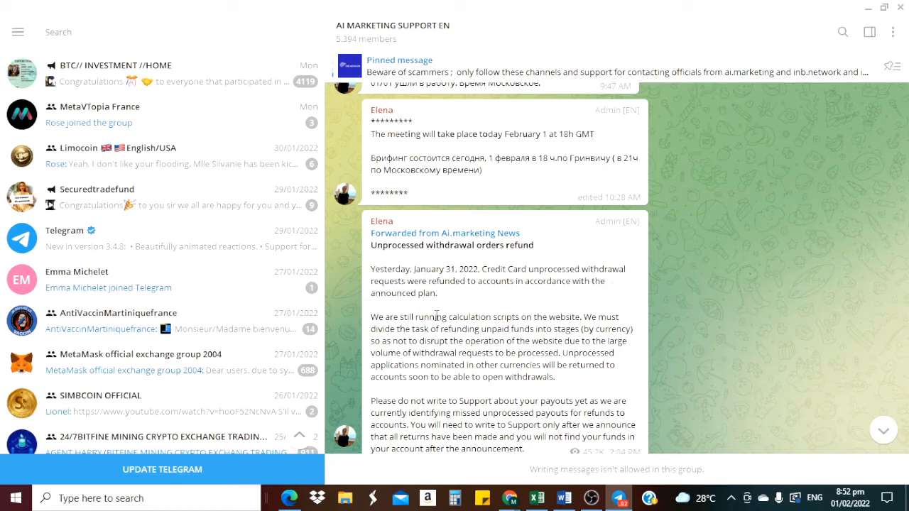
pyautogui.moveTo(574, 312)
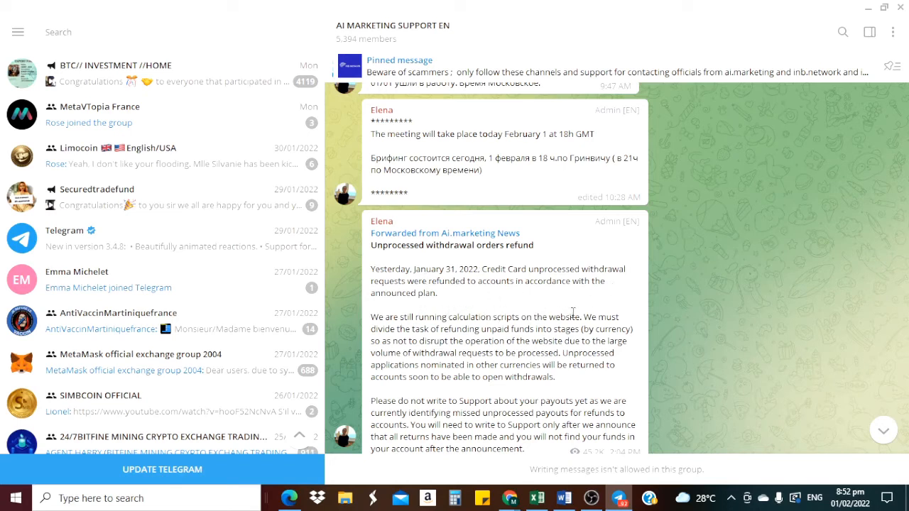
pyautogui.moveTo(426, 325)
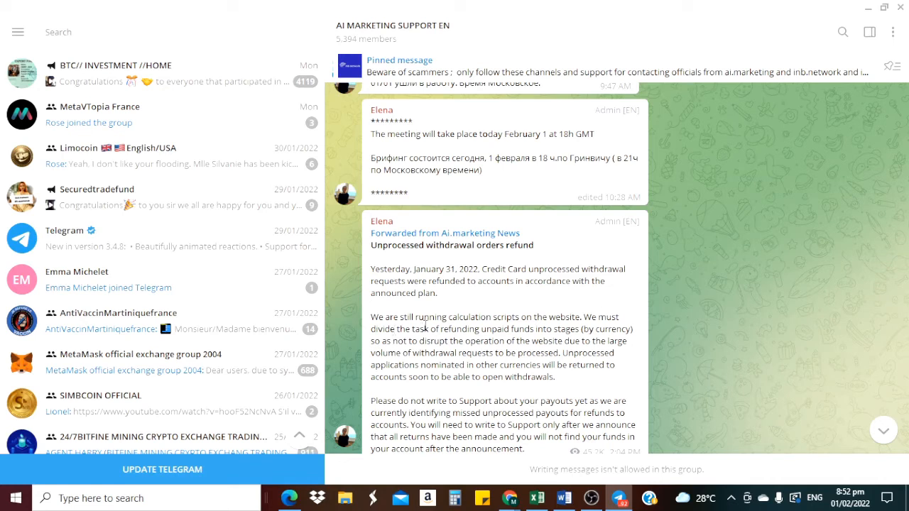
pyautogui.moveTo(517, 313)
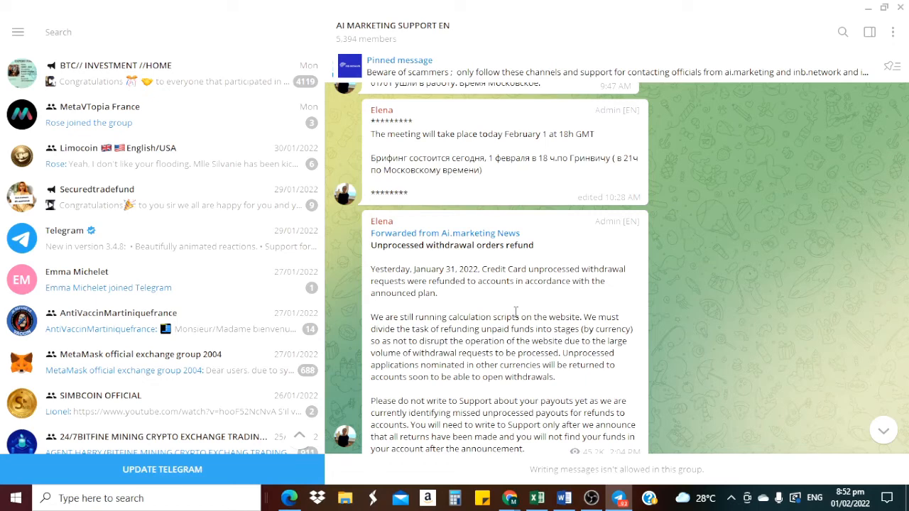
pyautogui.moveTo(528, 326)
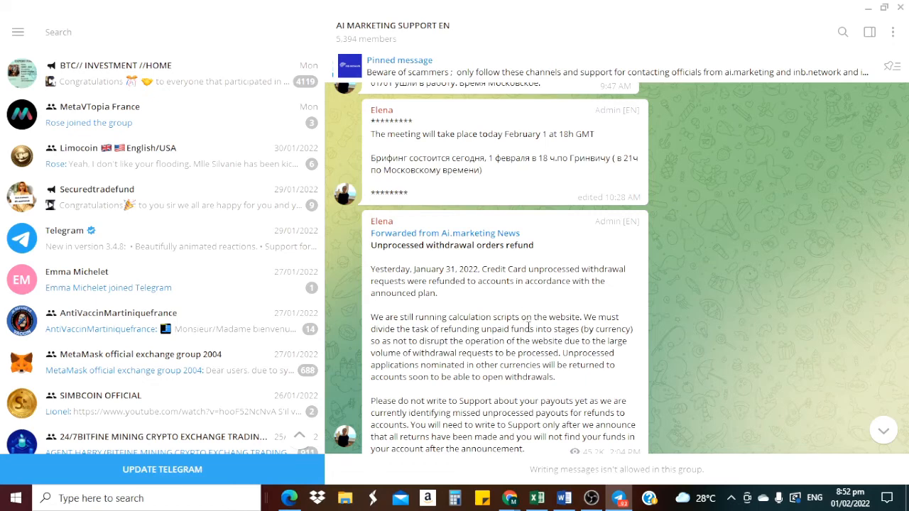
pyautogui.scroll(-3)
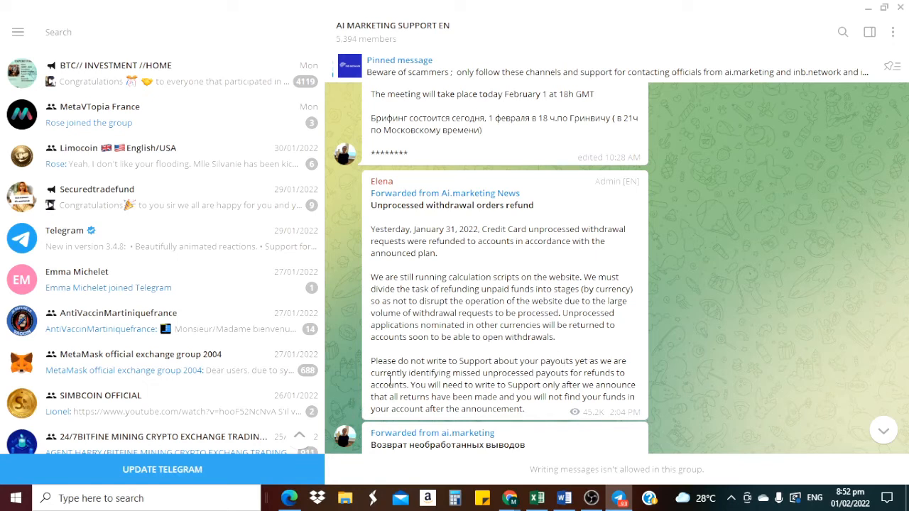
pyautogui.moveTo(633, 356)
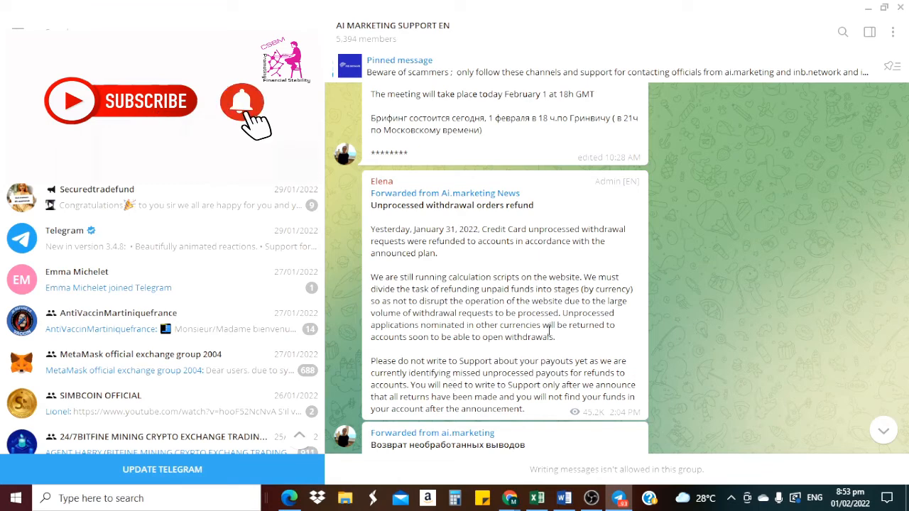
pyautogui.scroll(-3)
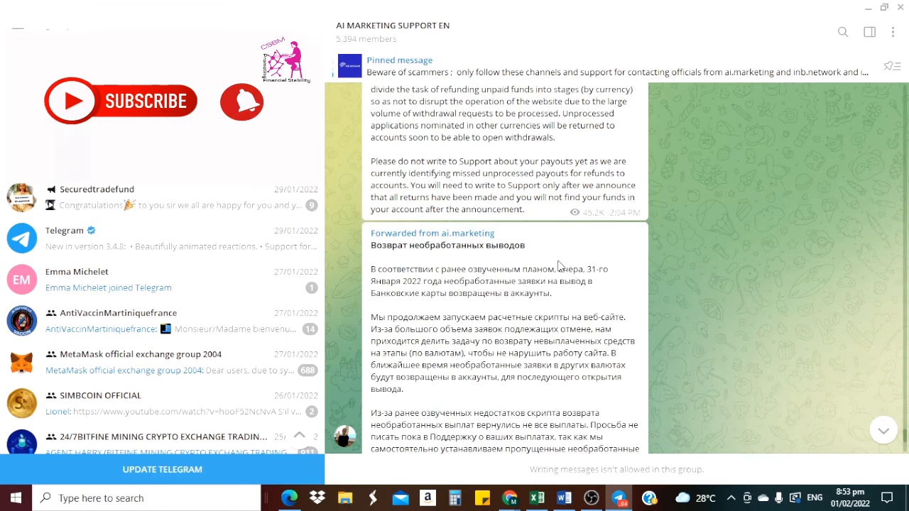
pyautogui.scroll(-3)
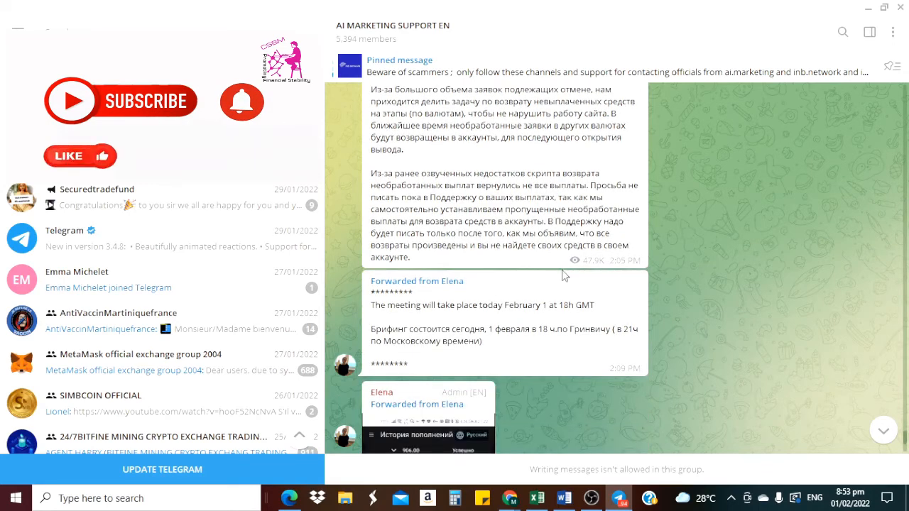
pyautogui.scroll(-3)
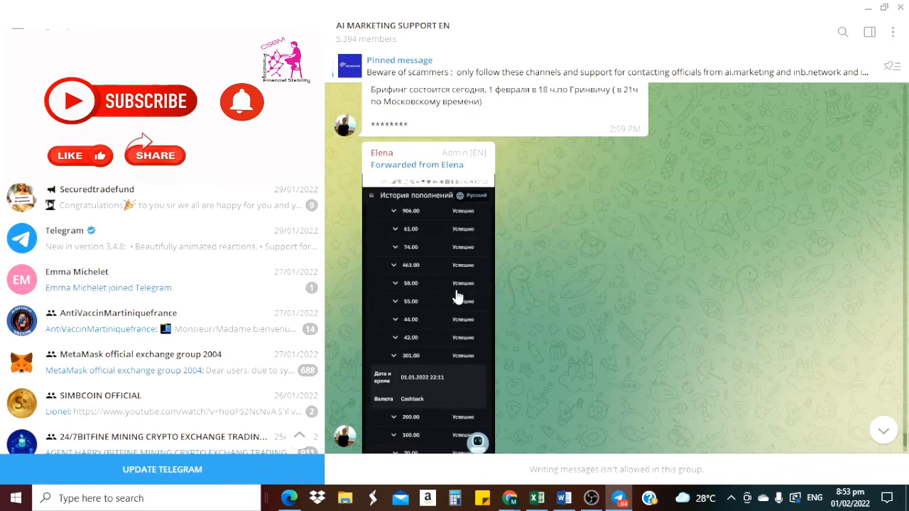
pyautogui.scroll(-3)
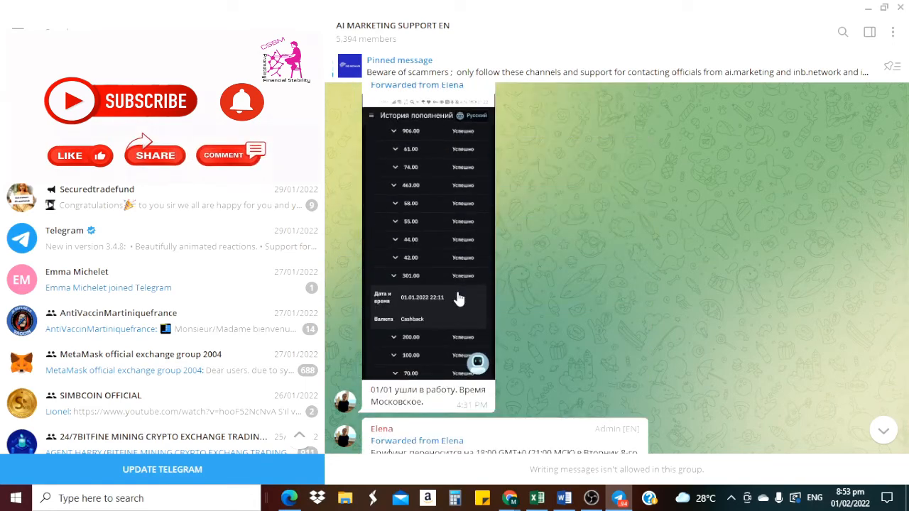
pyautogui.scroll(-3)
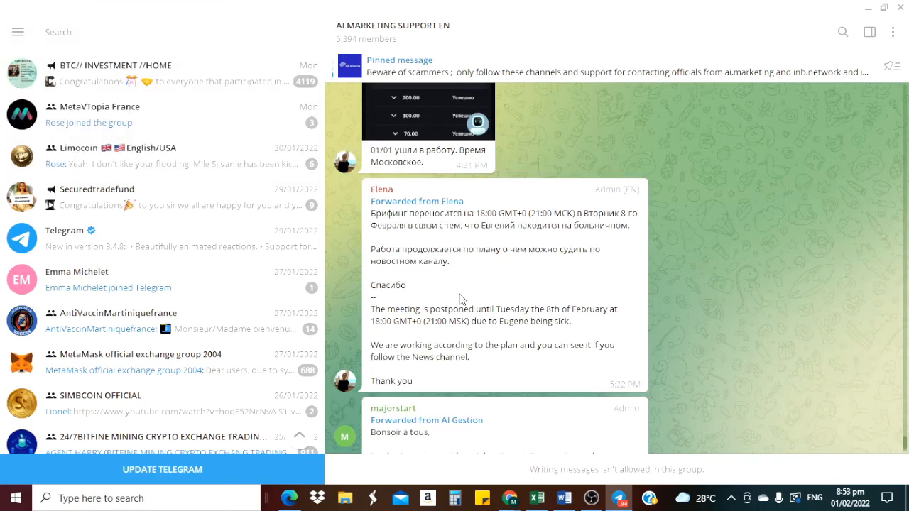
pyautogui.scroll(-3)
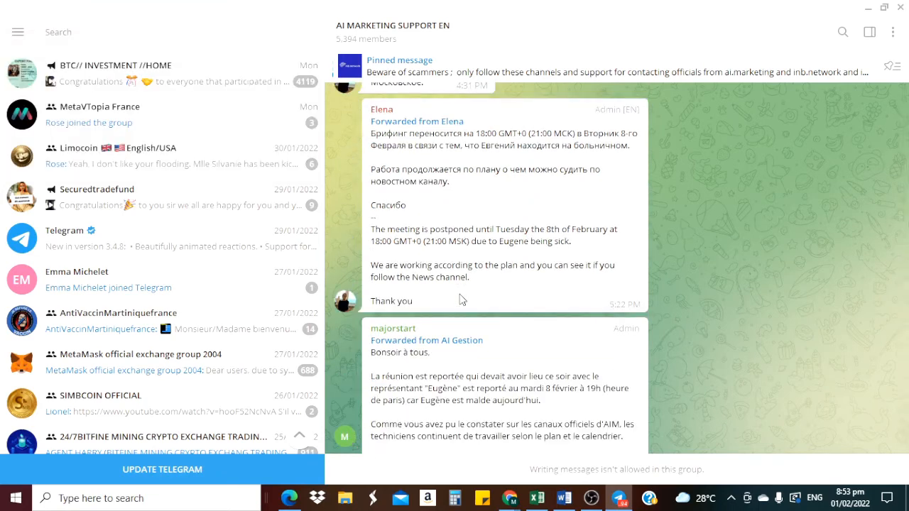
pyautogui.moveTo(452, 276)
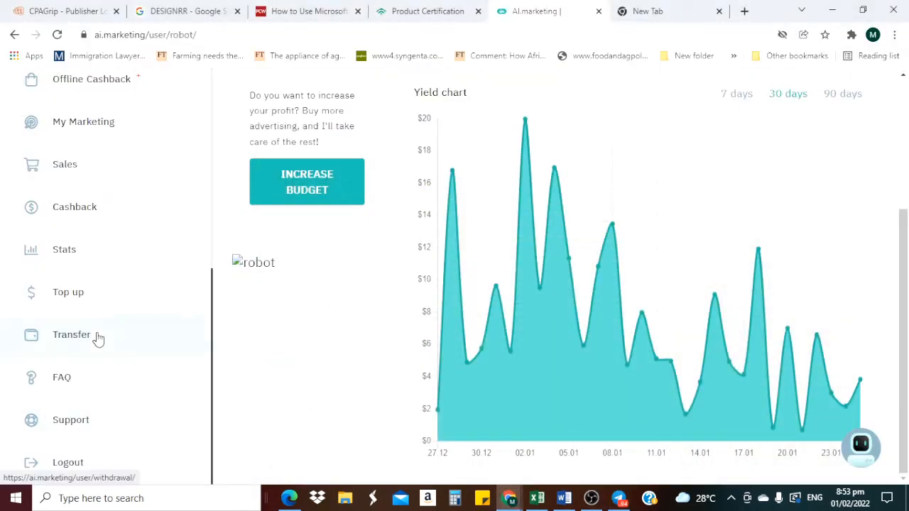
# Go to the Transfer section and view its Transfer History
pyautogui.click(71, 335)
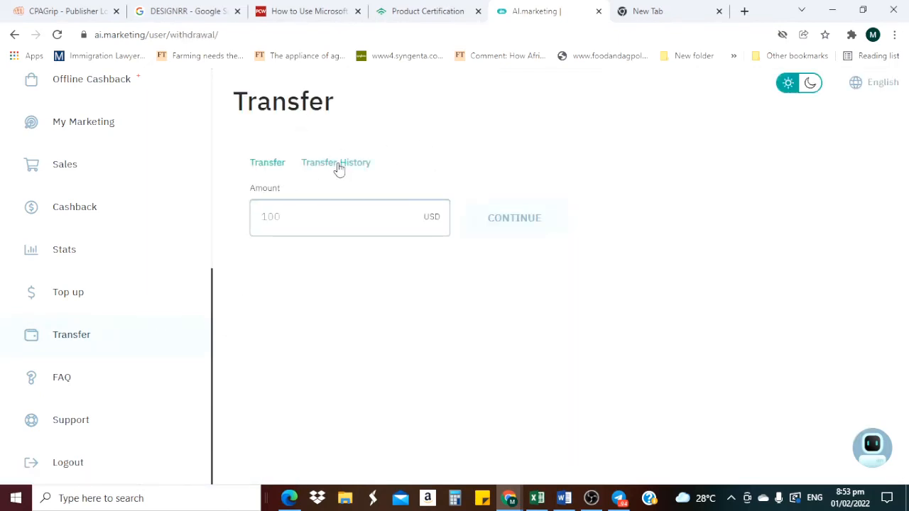
pyautogui.click(335, 162)
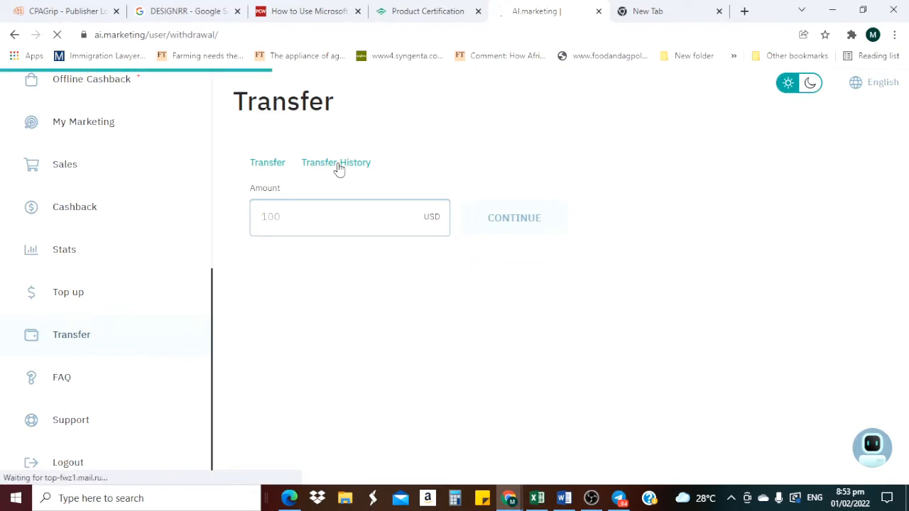
pyautogui.click(335, 162)
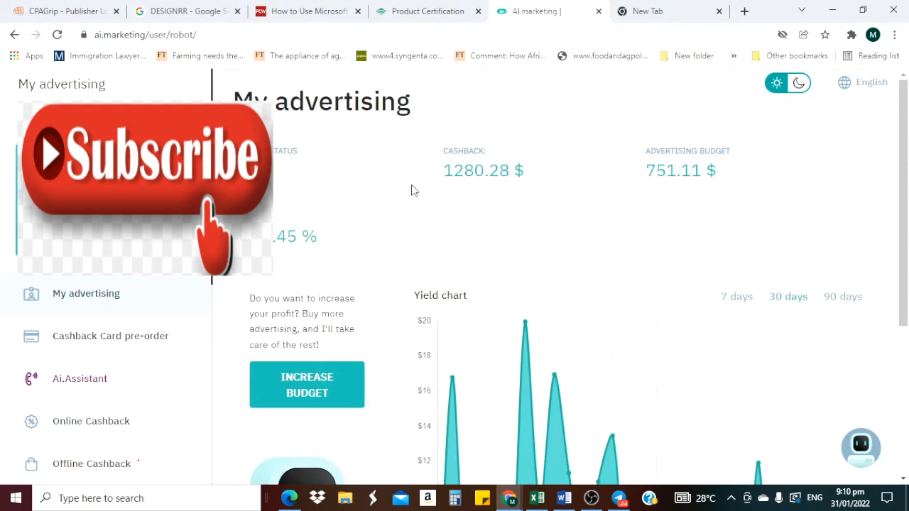
pyautogui.moveTo(268, 358)
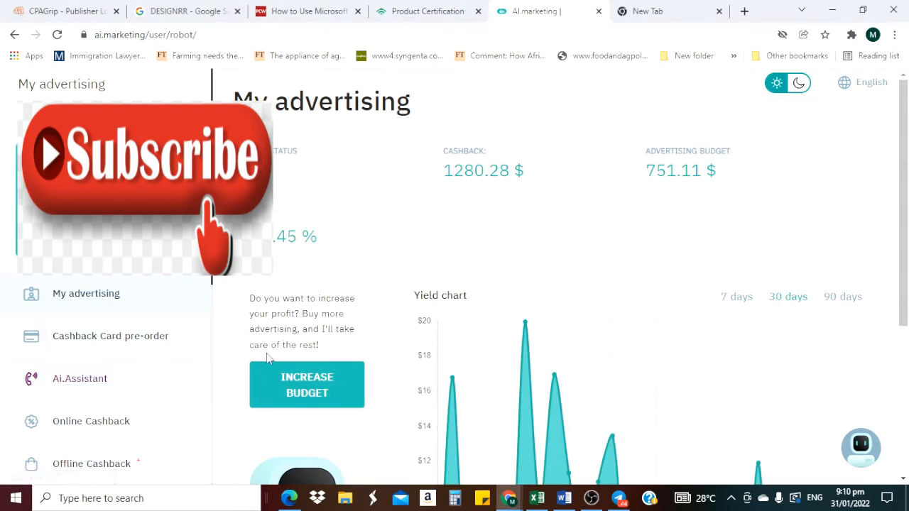
# Scroll the sidebar down toward the Top up entry
pyautogui.scroll(-3)
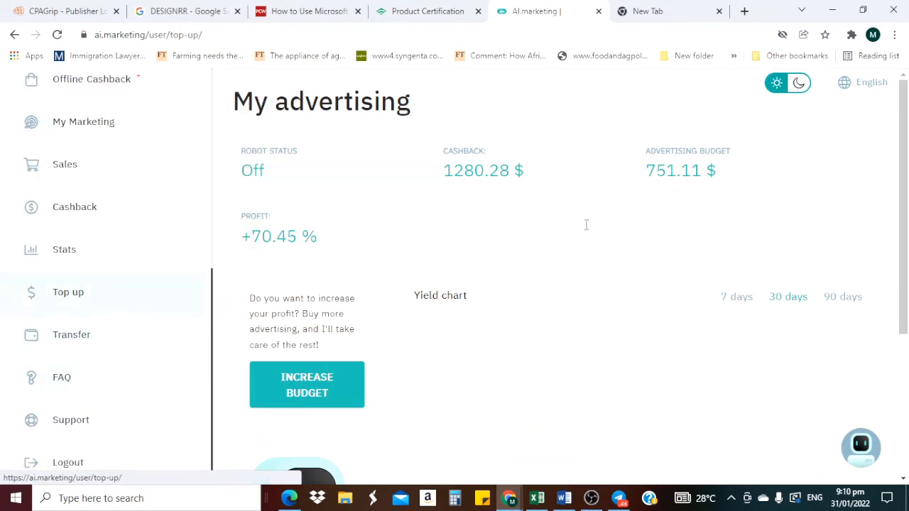
pyautogui.moveTo(627, 204)
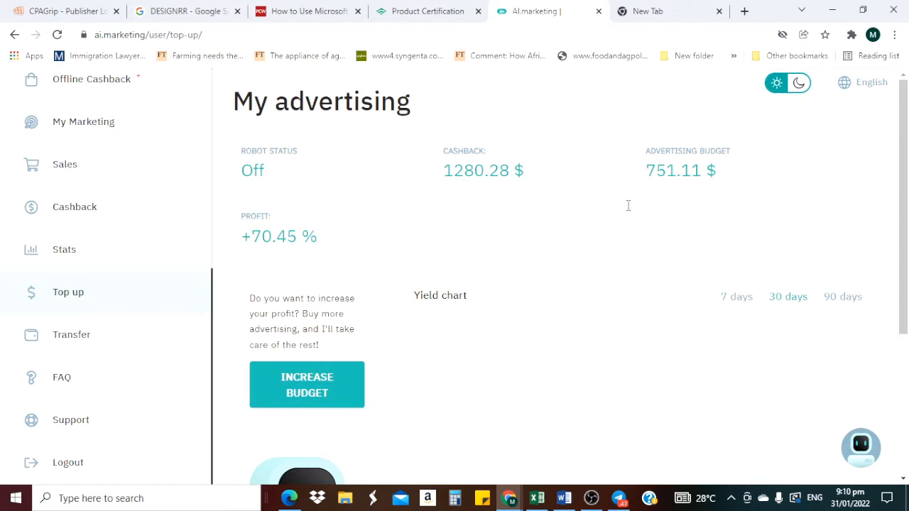
pyautogui.moveTo(628, 210)
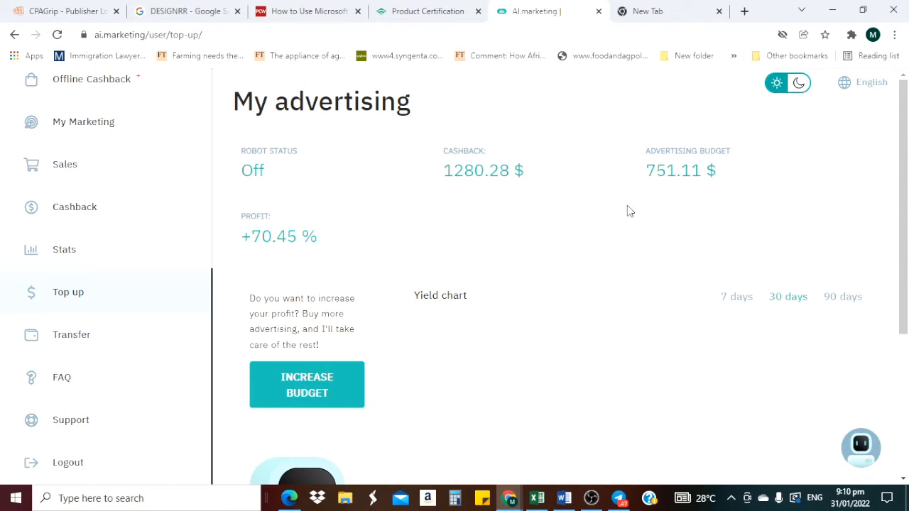
# Top up the ads balance with 100 USD using the 'Use cashback' method and pay
pyautogui.click(68, 293)
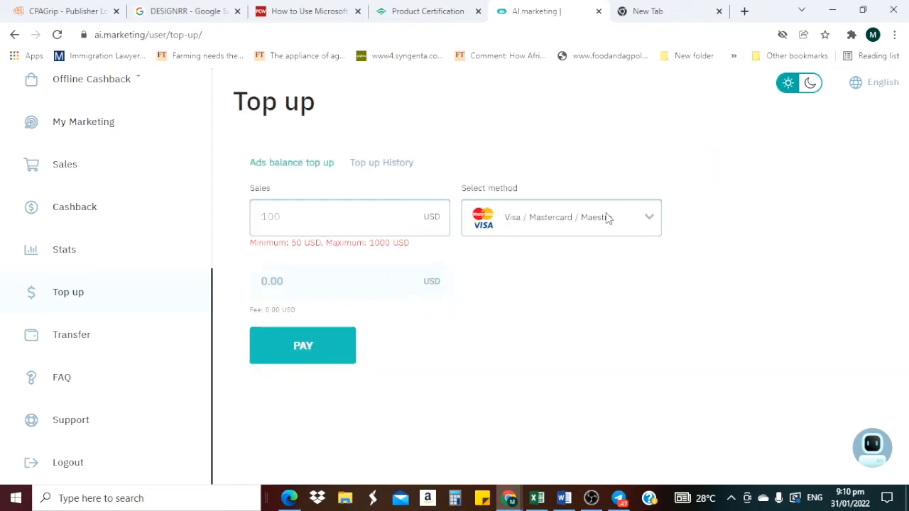
pyautogui.moveTo(624, 236)
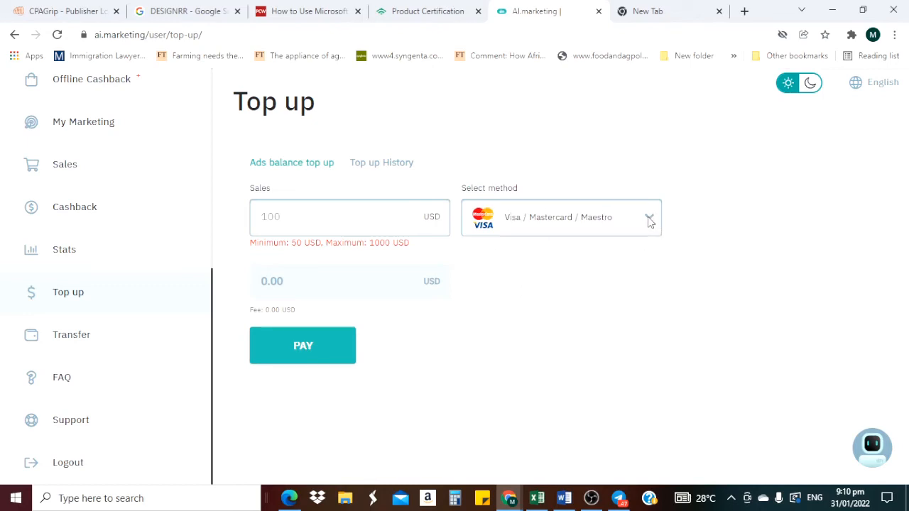
pyautogui.click(646, 217)
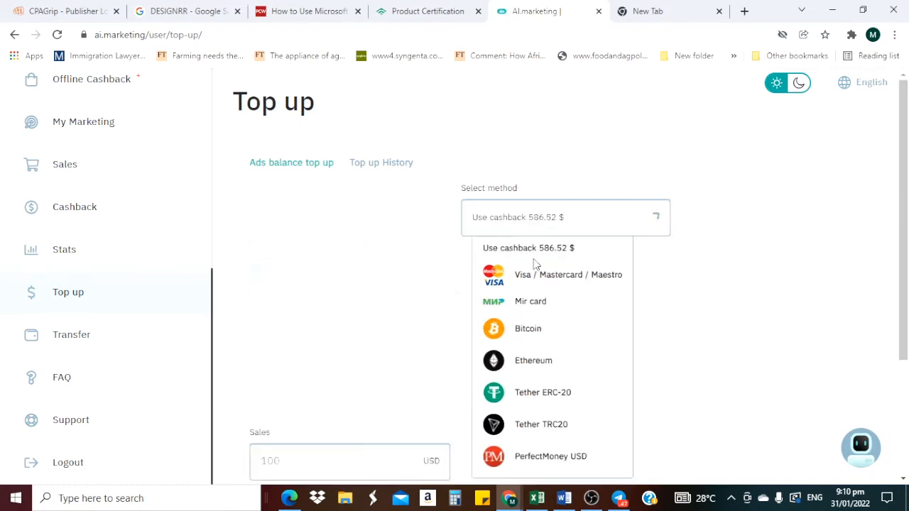
pyautogui.click(528, 247)
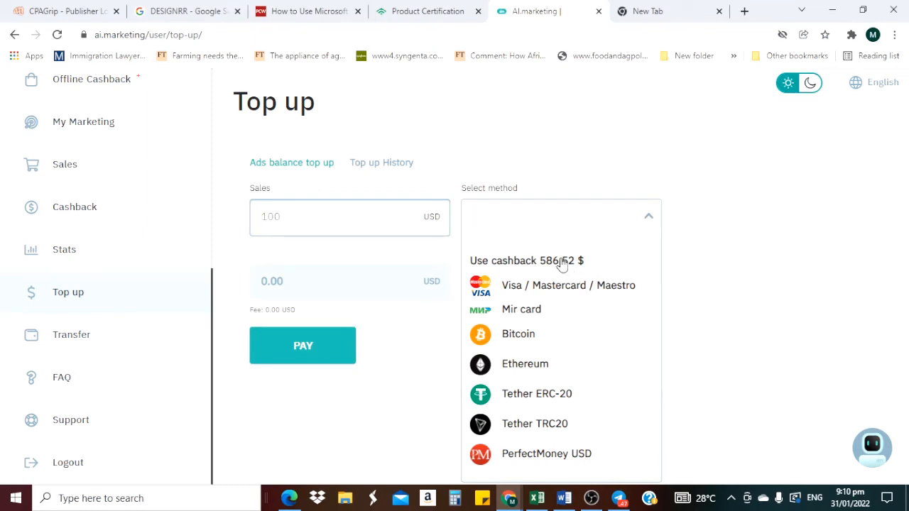
pyautogui.click(525, 261)
pyautogui.write('1')
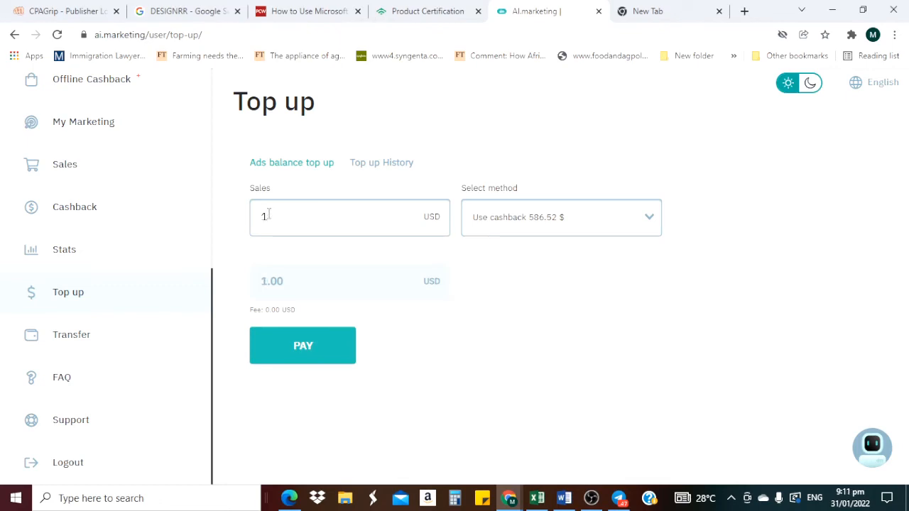
pyautogui.write('00')
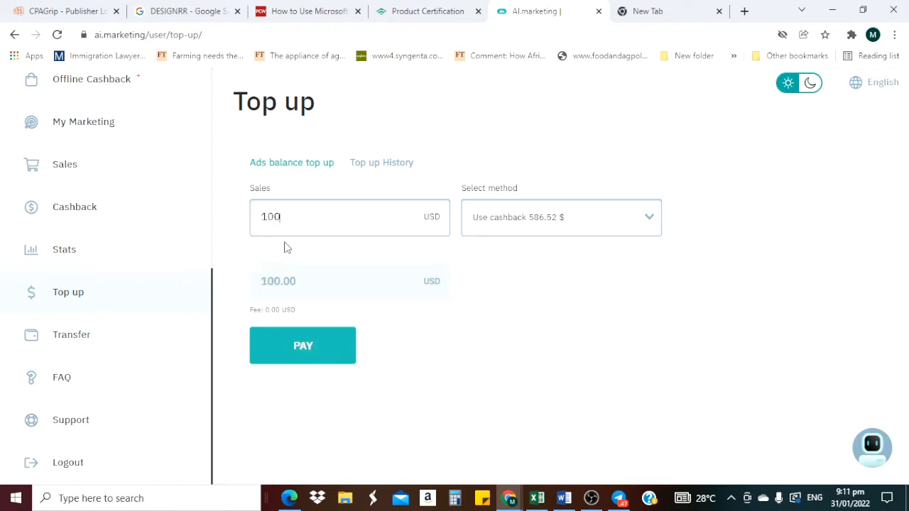
pyautogui.moveTo(486, 292)
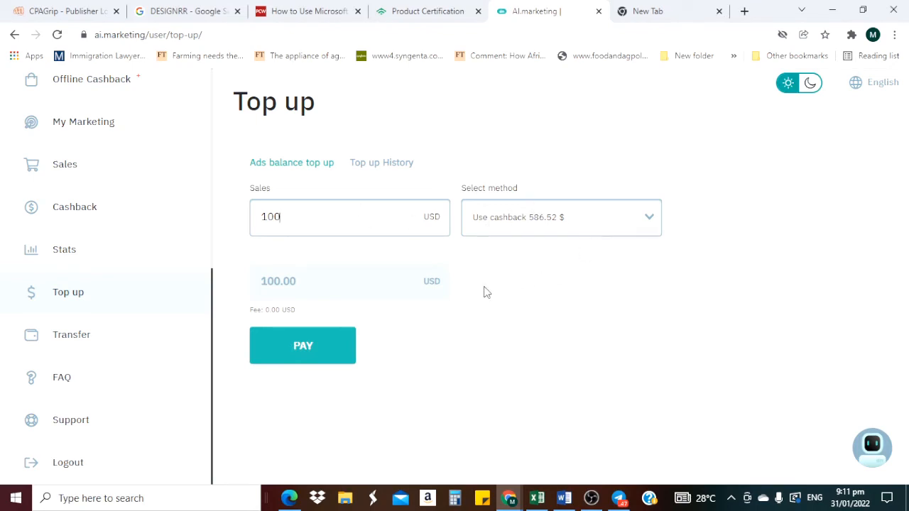
pyautogui.click(302, 345)
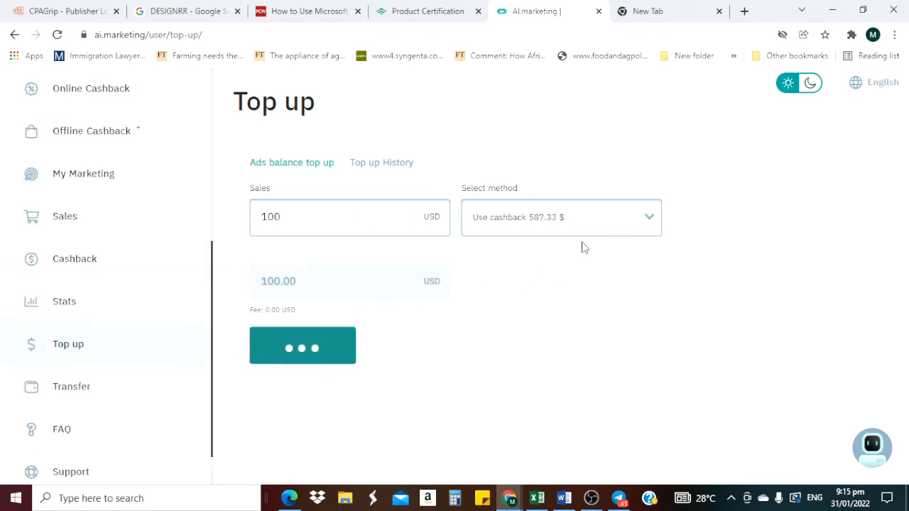
# Complete the payment and confirm OK on 'Replenishment completed successfully'
pyautogui.click(302, 345)
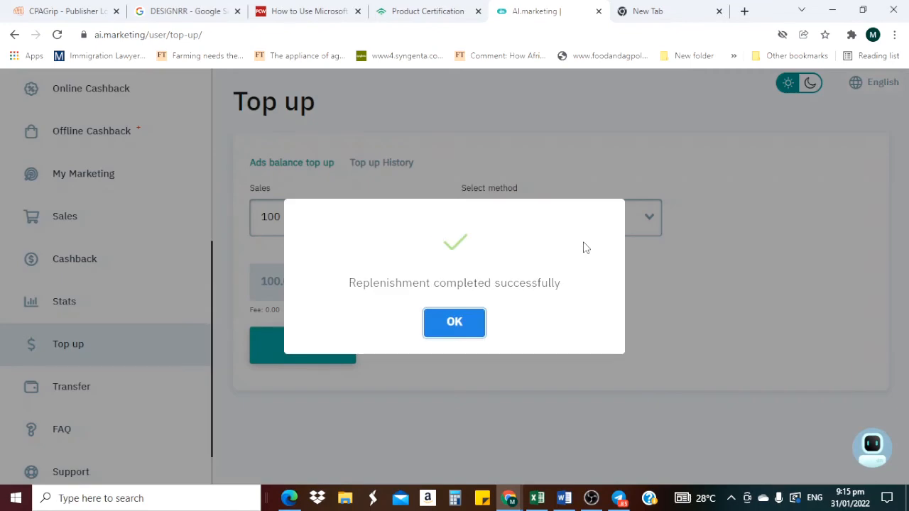
pyautogui.moveTo(409, 313)
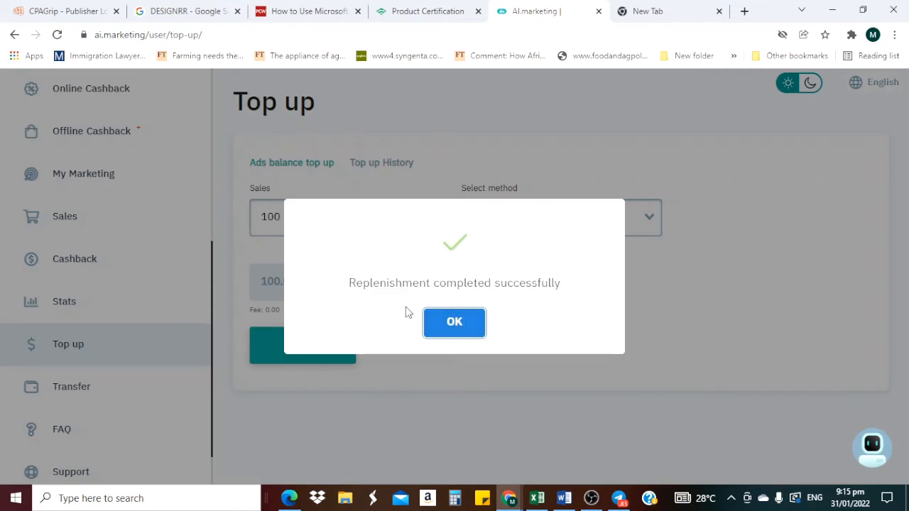
pyautogui.moveTo(639, 254)
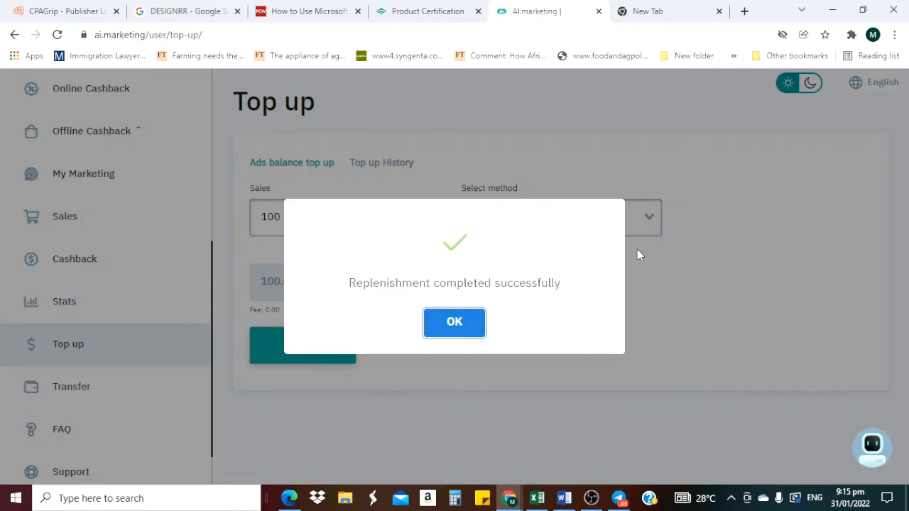
pyautogui.click(455, 321)
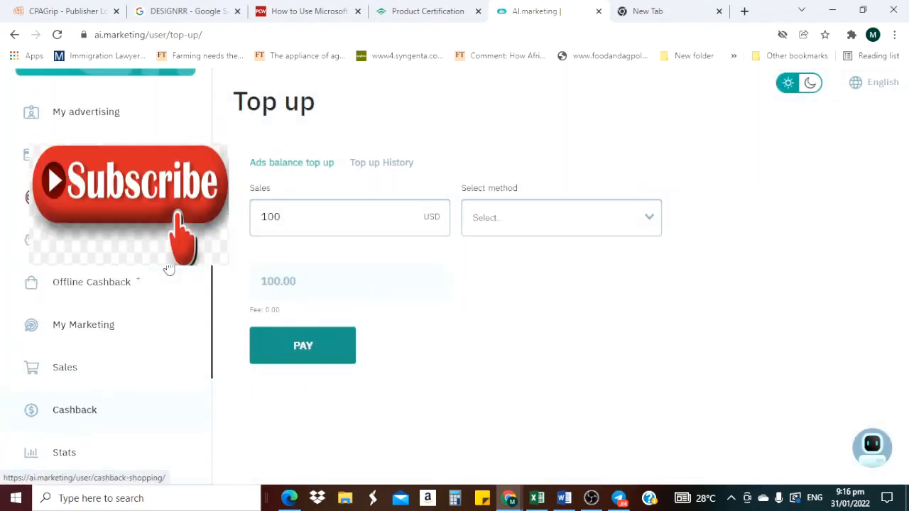
# Reveal Ads Balance: 100 $ at the sidebar top and submit the top-up form once more
pyautogui.scroll(3)
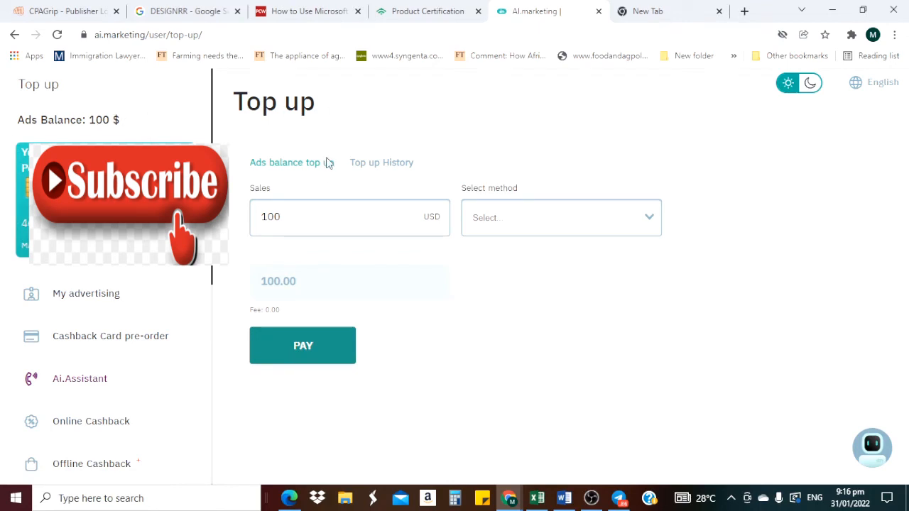
pyautogui.moveTo(426, 135)
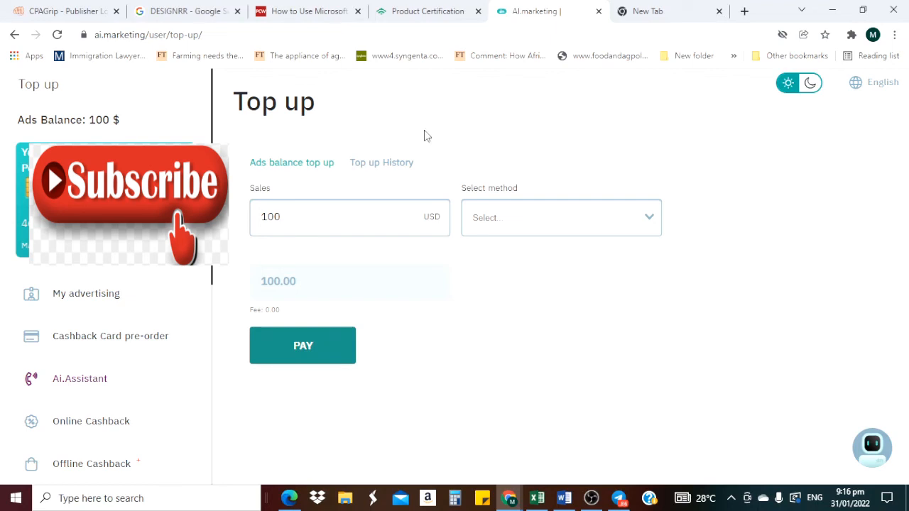
pyautogui.moveTo(470, 134)
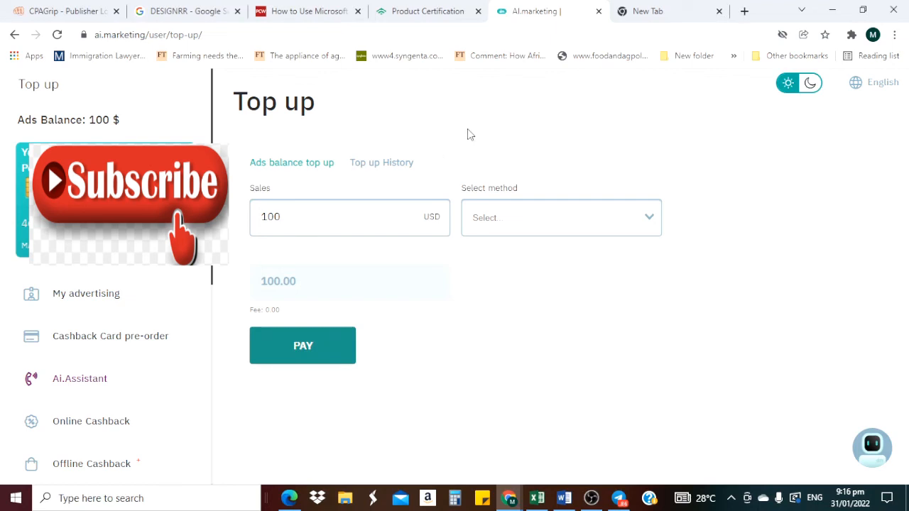
pyautogui.click(301, 345)
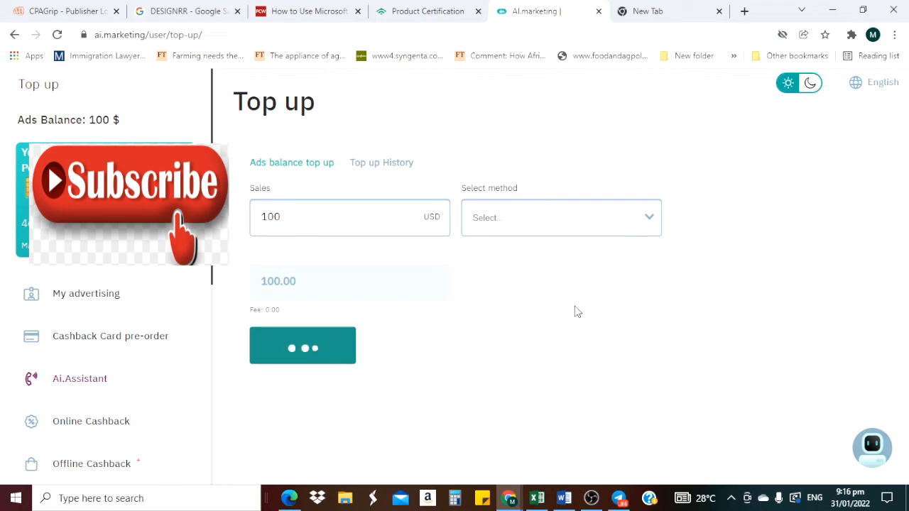